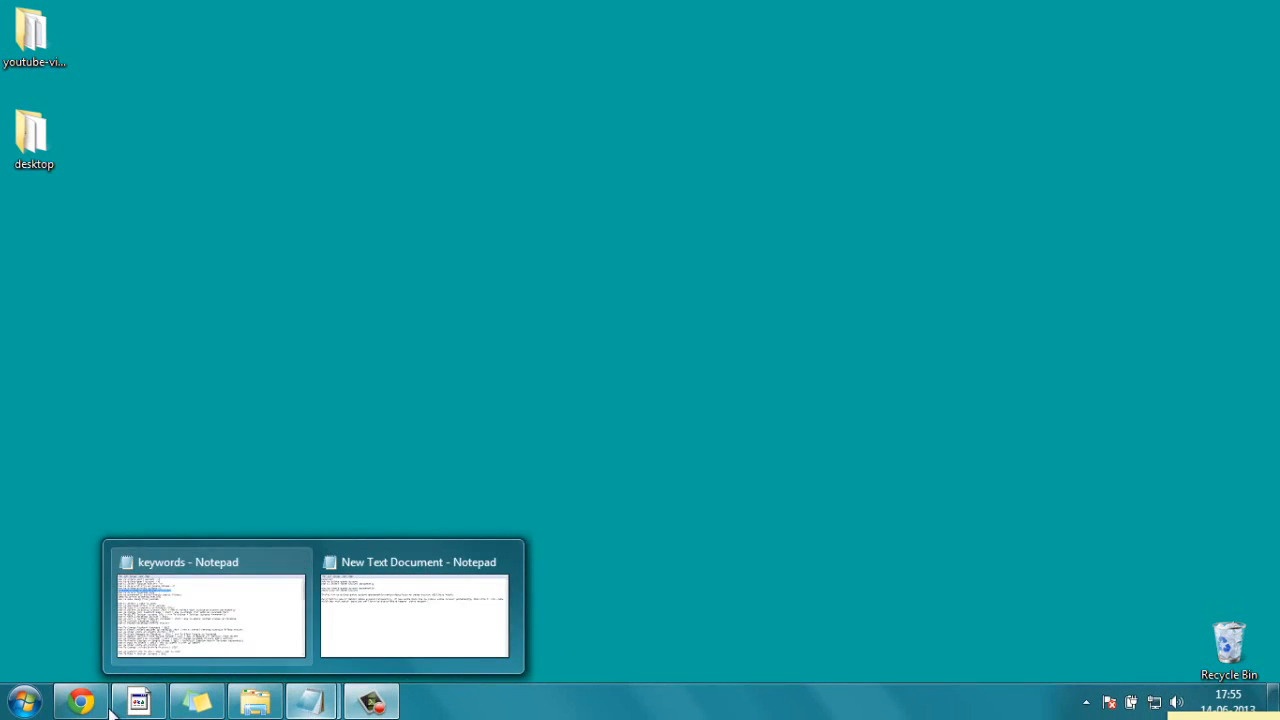
# Step: Bring the Yahoo! Mail window with its empty inbox back to the front
pyautogui.click(80, 700)
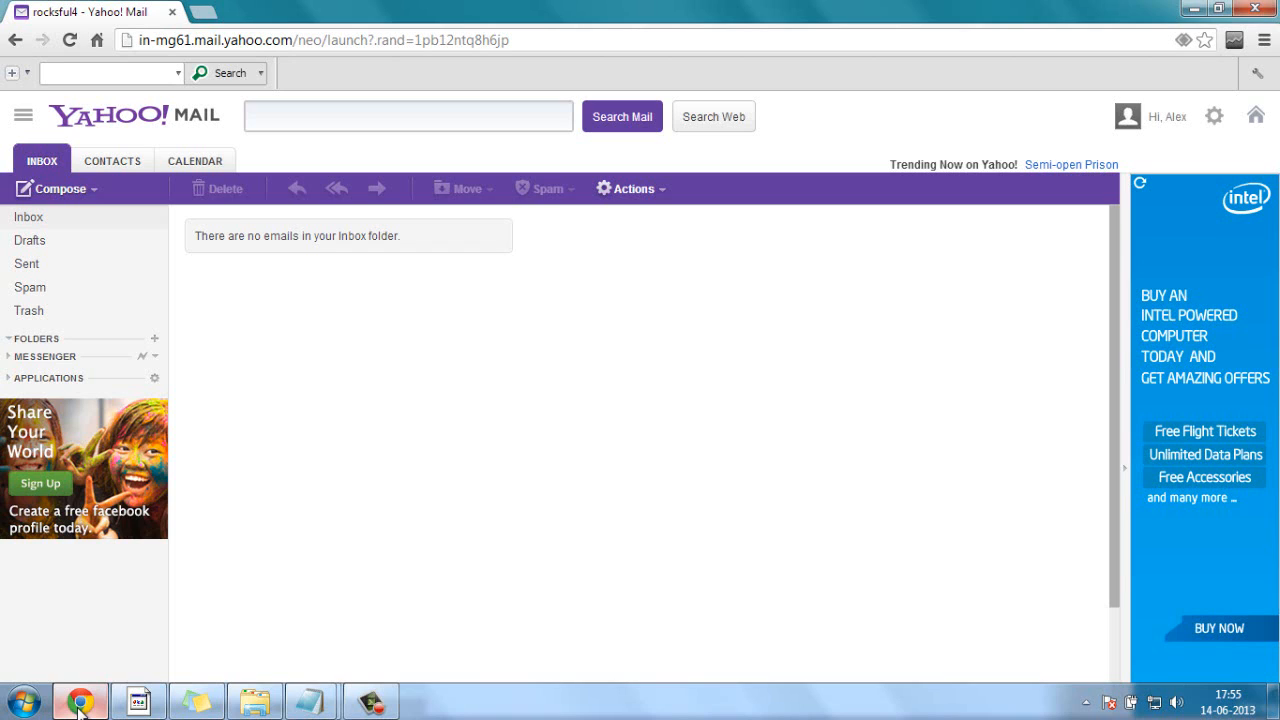
pyautogui.moveTo(136, 700)
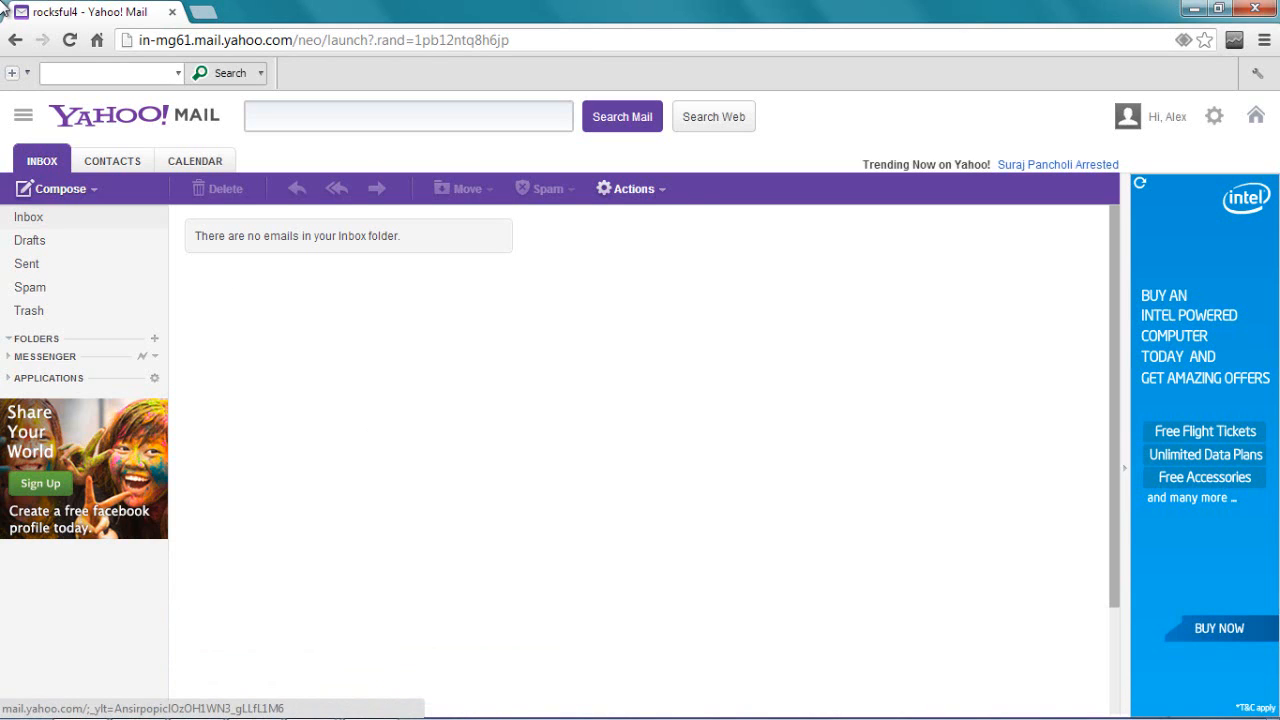
pyautogui.moveTo(650, 76)
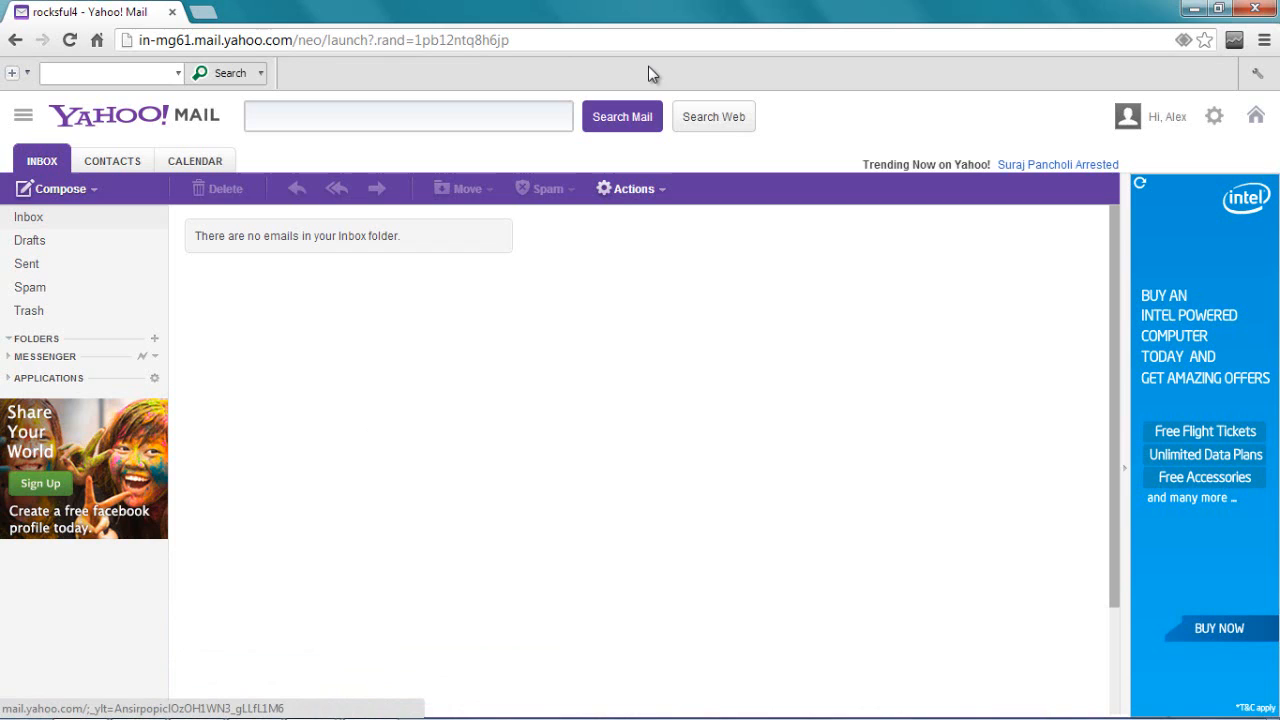
pyautogui.moveTo(992, 98)
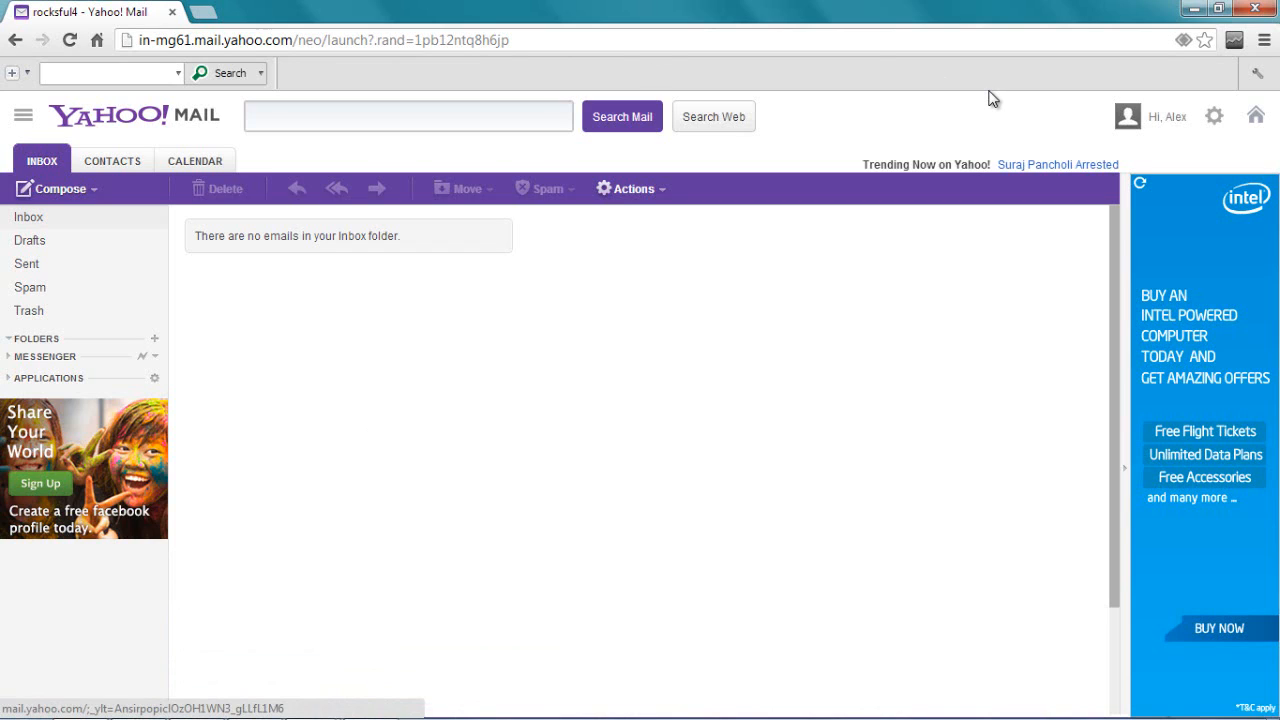
pyautogui.moveTo(1120, 84)
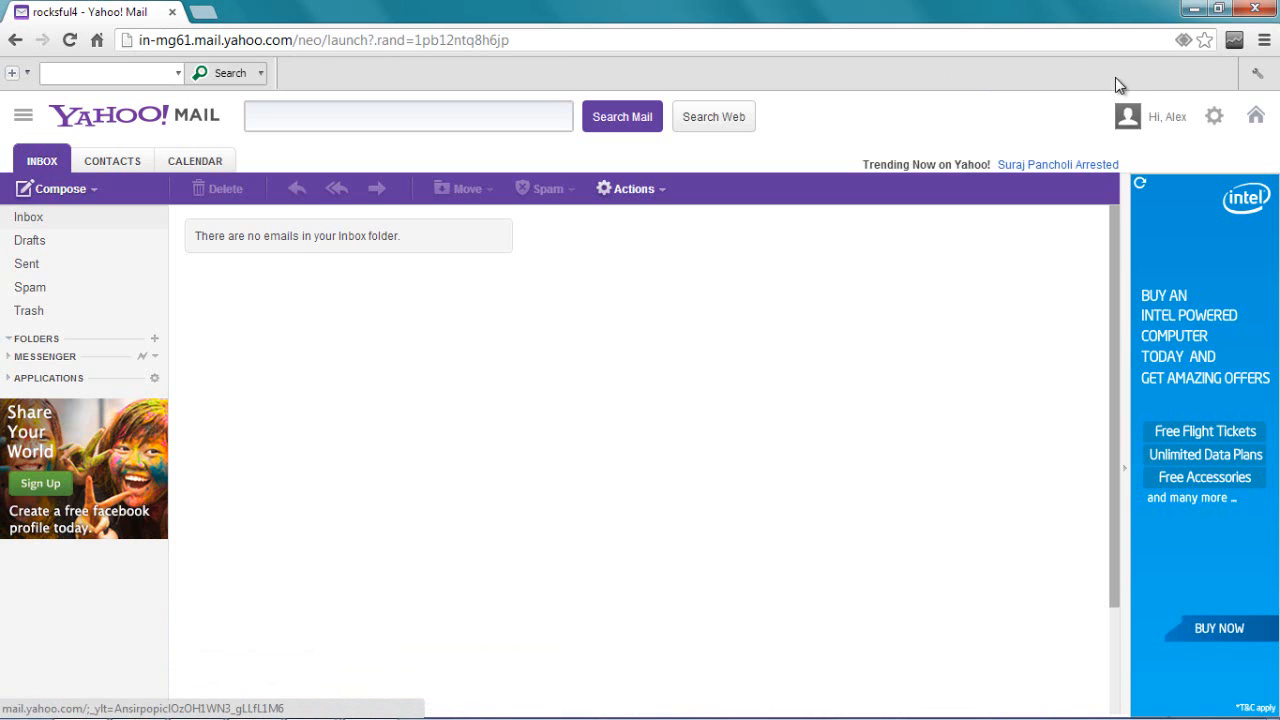
# Step: Choose Privacy from the gear settings menu to reach Yahoo's Privacy Policy page
pyautogui.click(1214, 116)
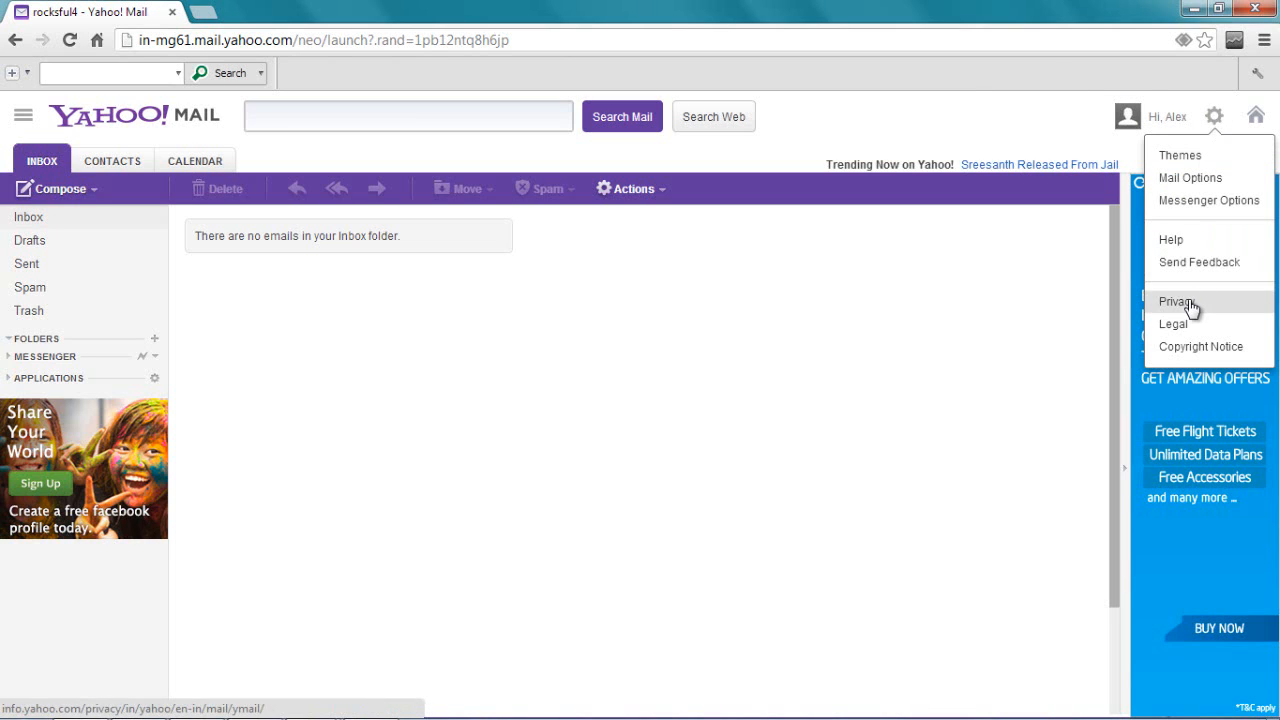
pyautogui.click(1176, 300)
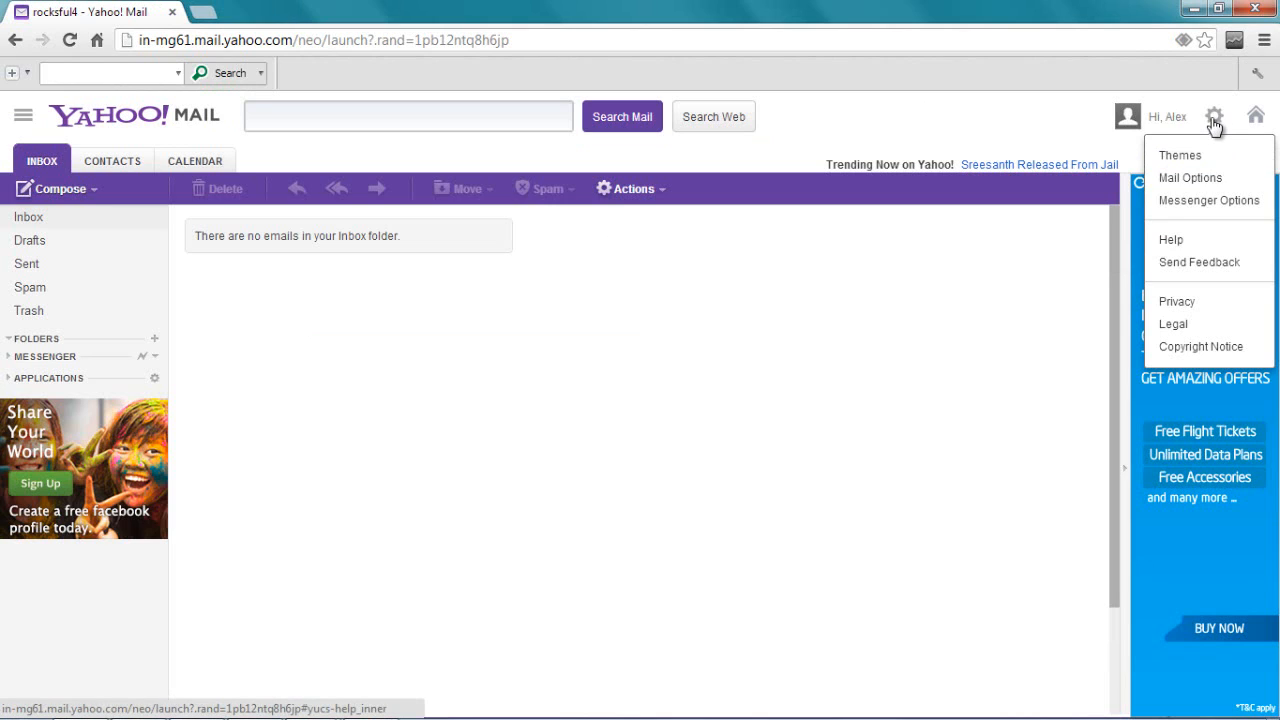
pyautogui.rightClick(1176, 300)
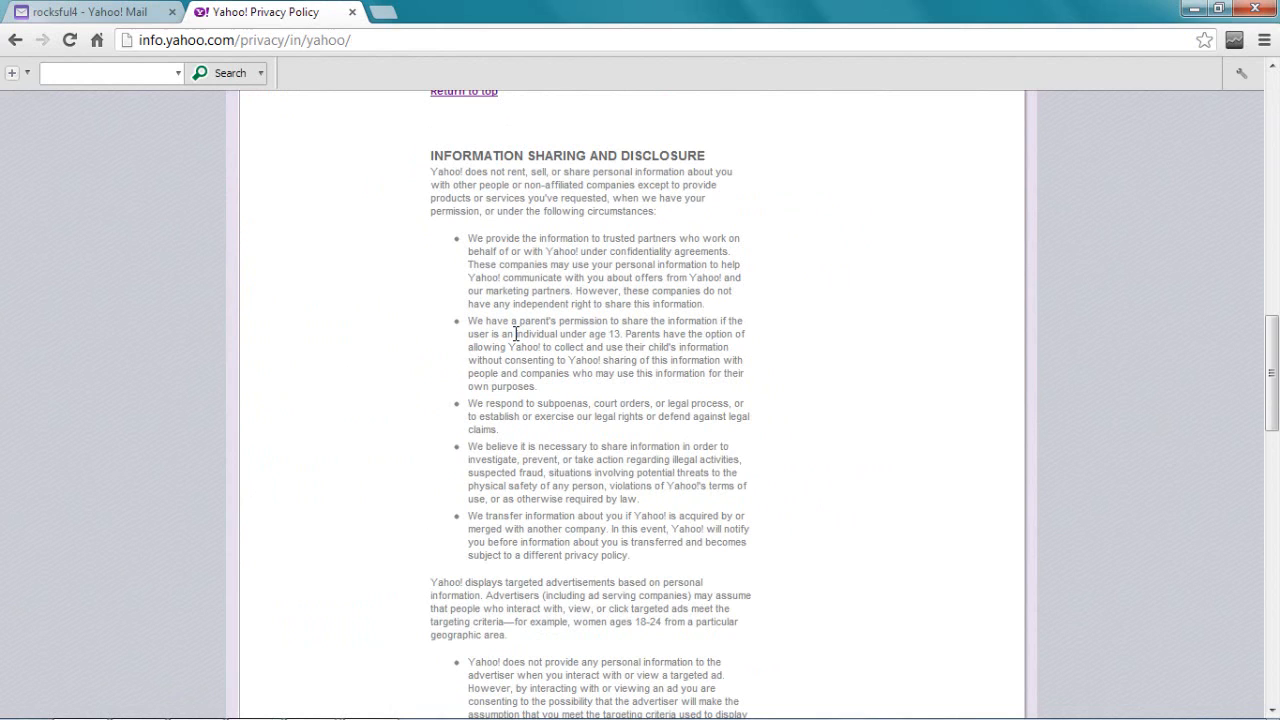
# Step: Locate 'Your Ability to Edit and Delete Your Account' and follow its Account Deletion link
pyautogui.scroll(-3)
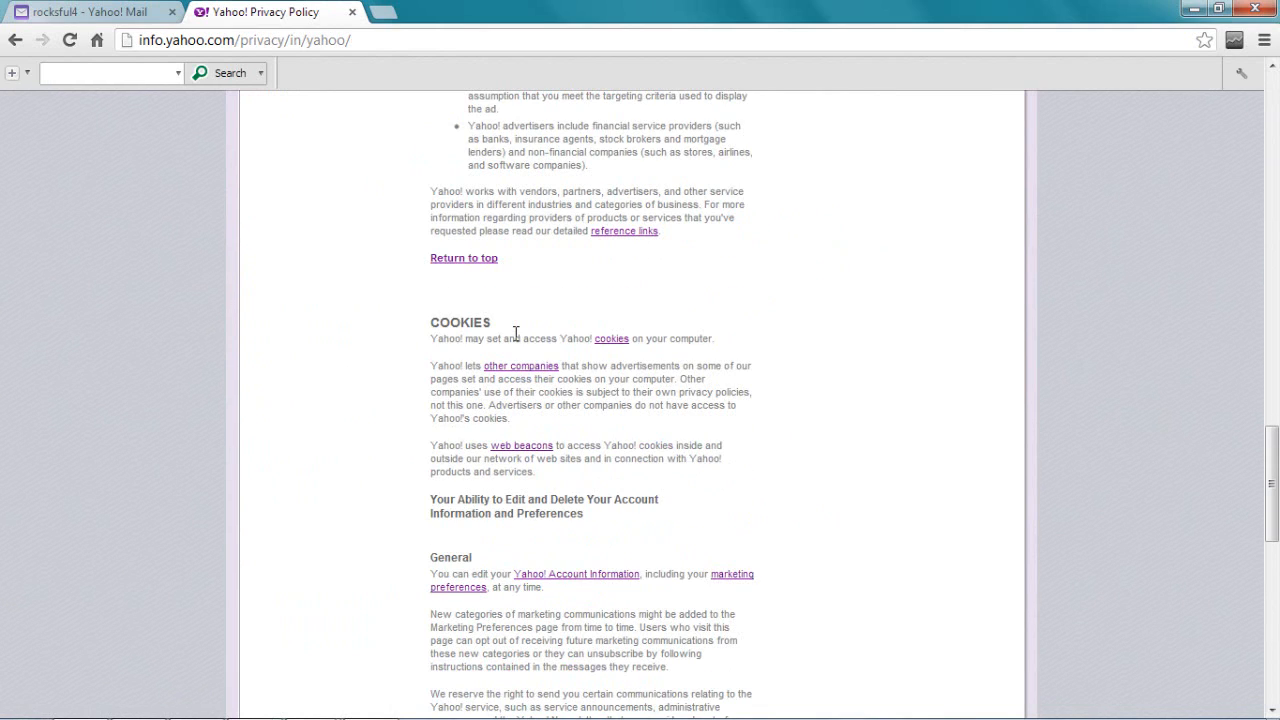
pyautogui.scroll(-3)
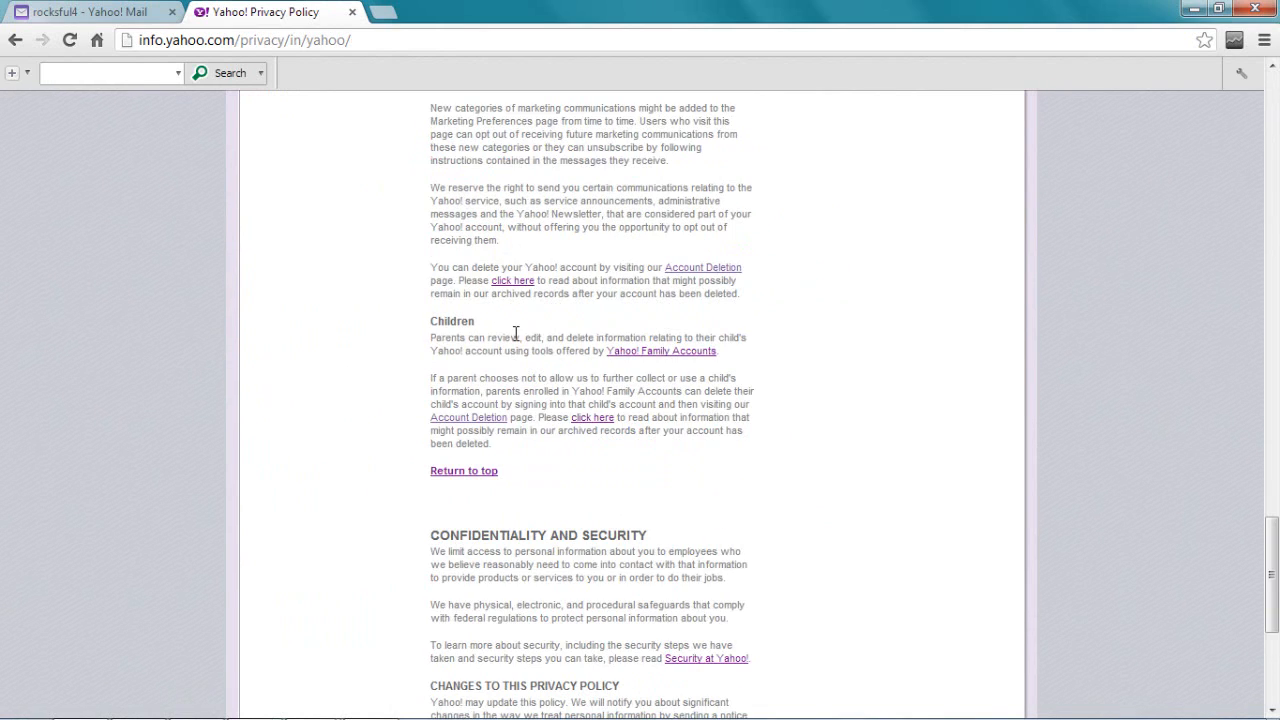
pyautogui.scroll(-3)
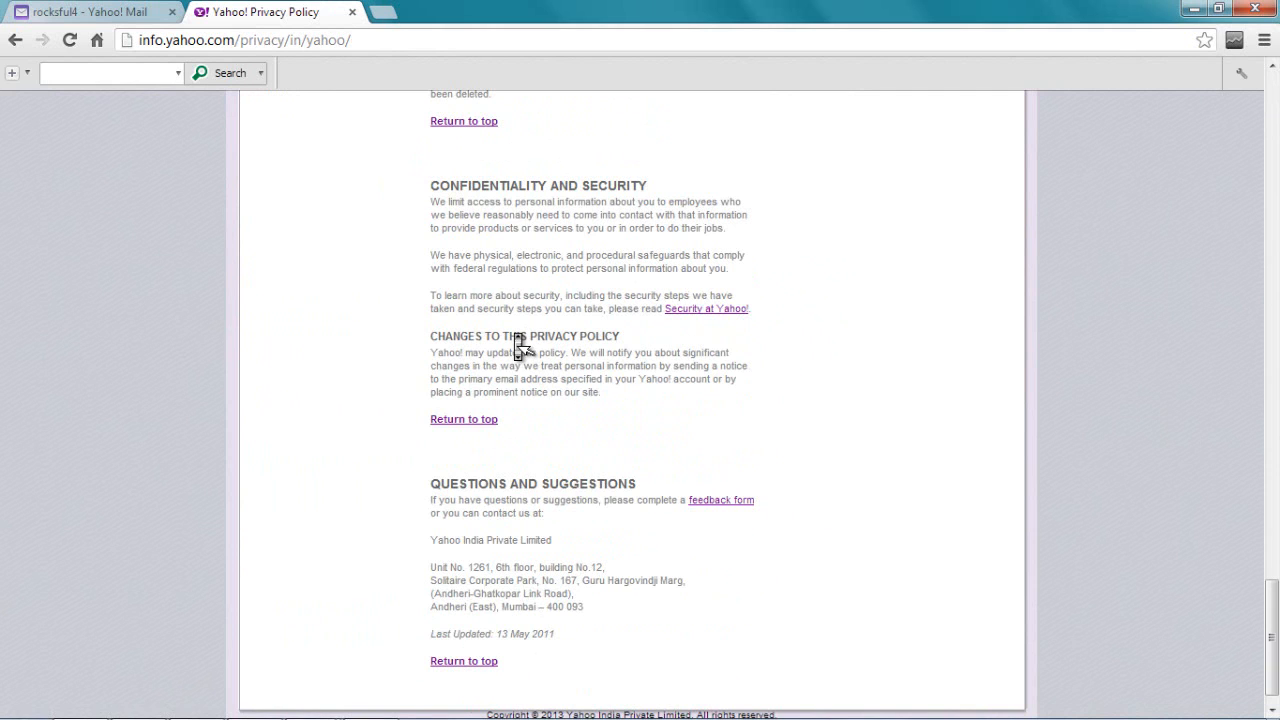
pyautogui.scroll(3)
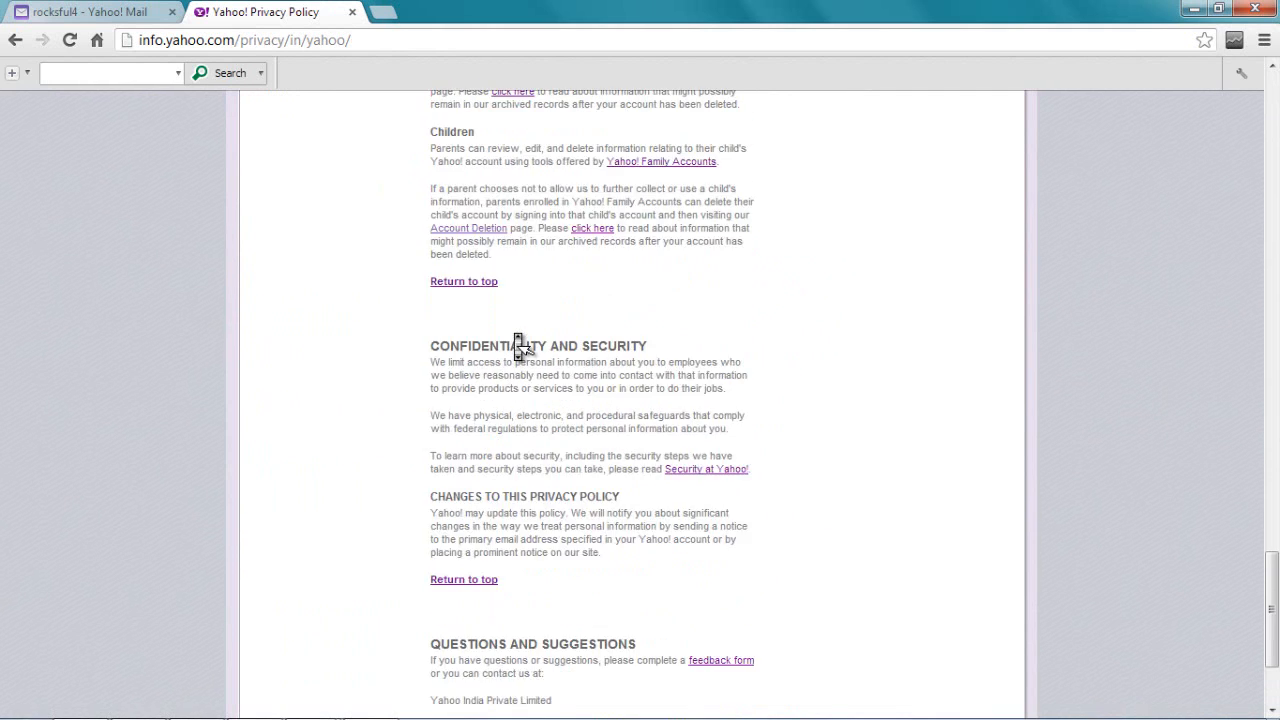
pyautogui.scroll(3)
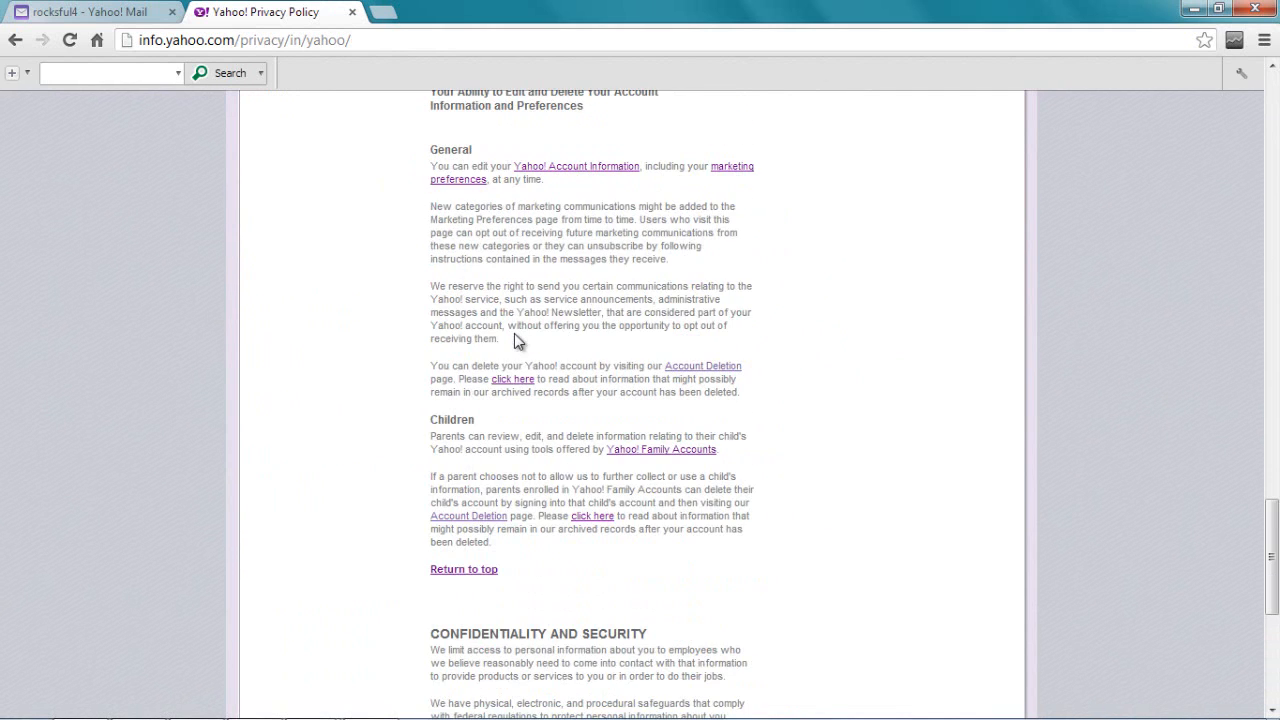
pyautogui.scroll(3)
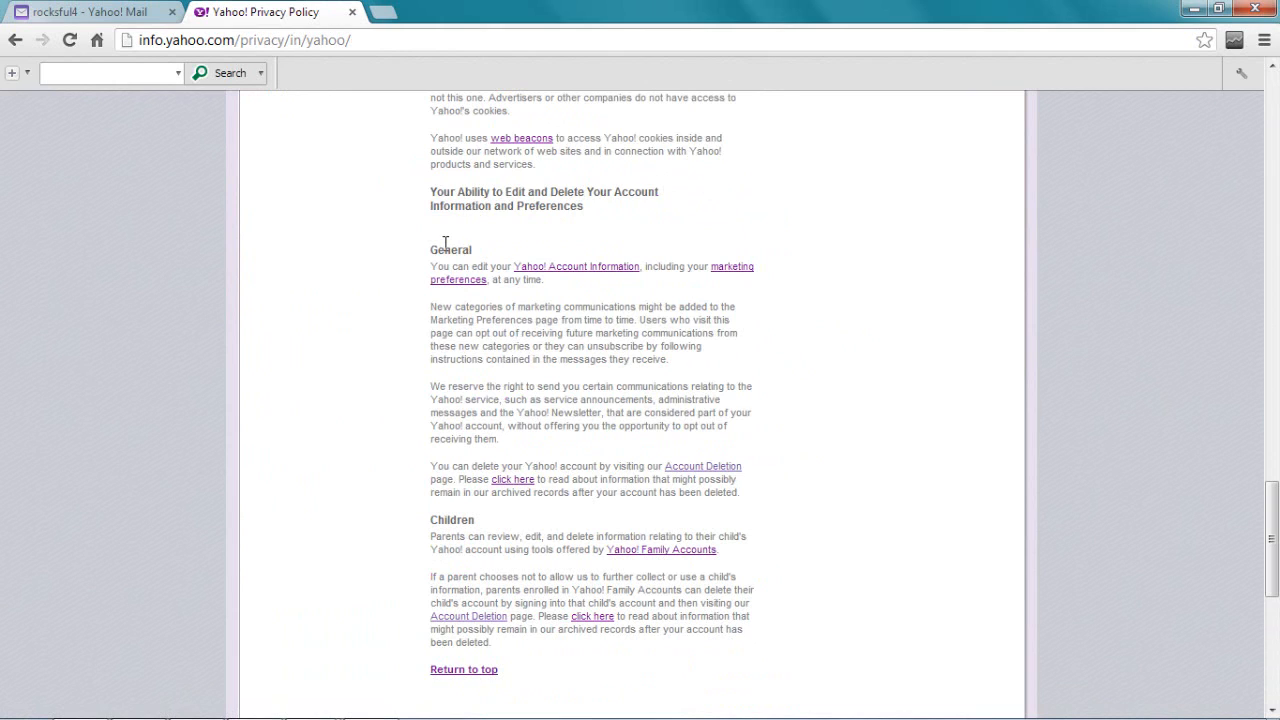
pyautogui.moveTo(712, 476)
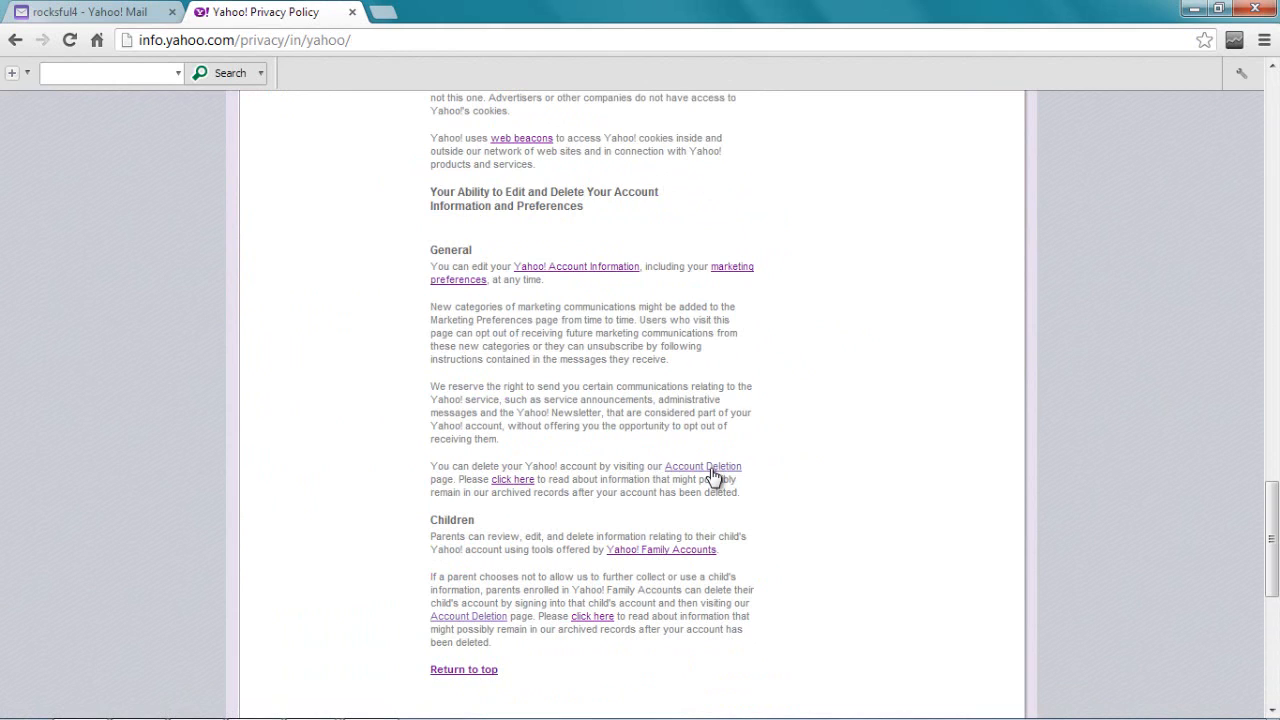
pyautogui.moveTo(702, 466)
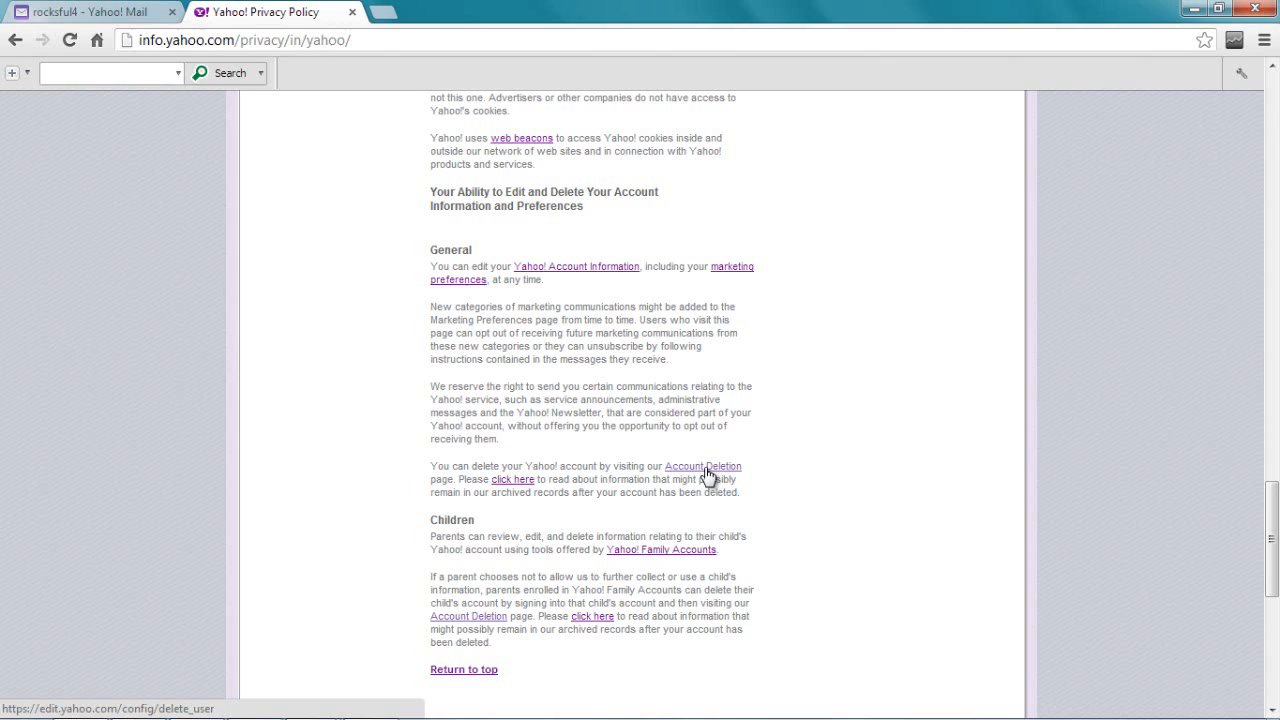
pyautogui.click(702, 466)
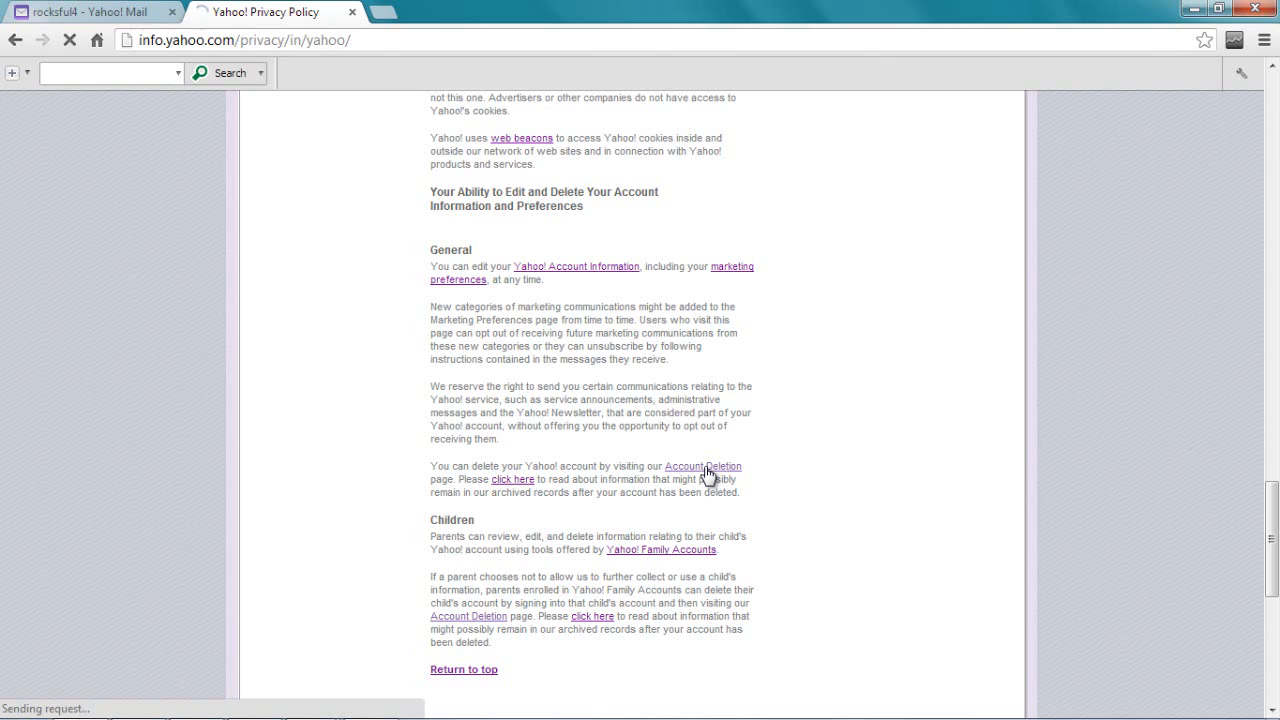
pyautogui.click(702, 466)
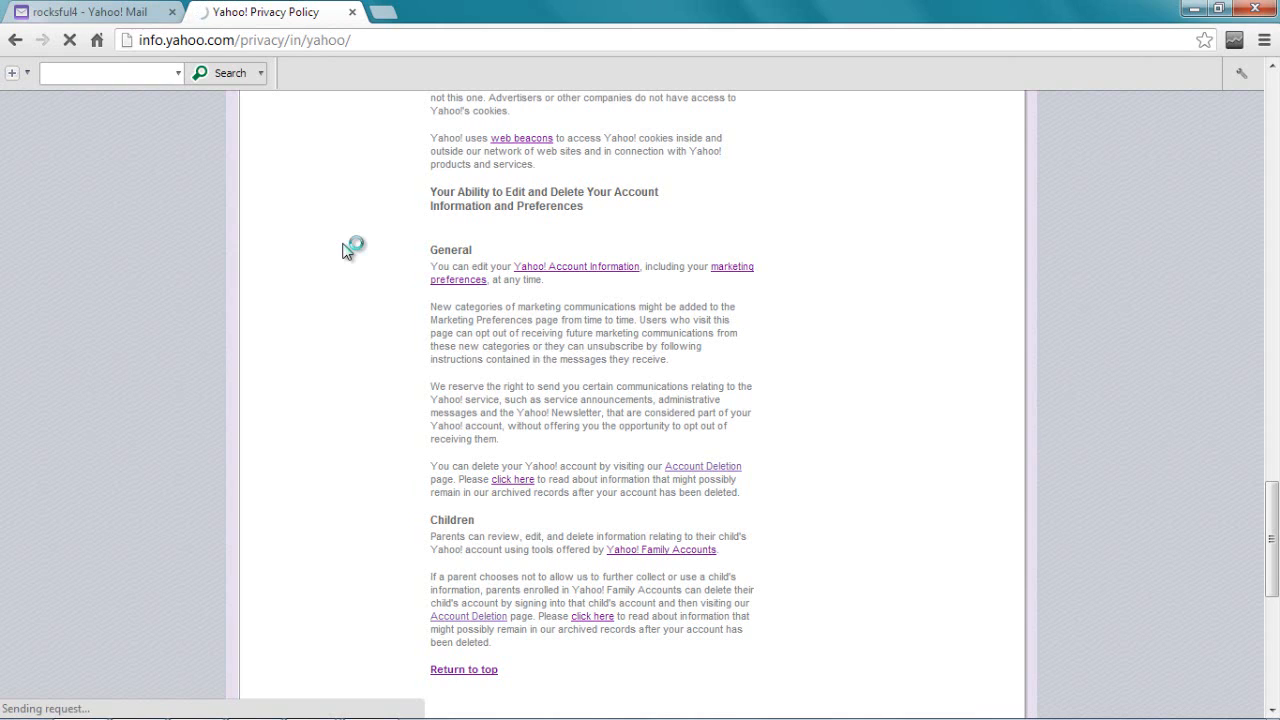
pyautogui.click(700, 466)
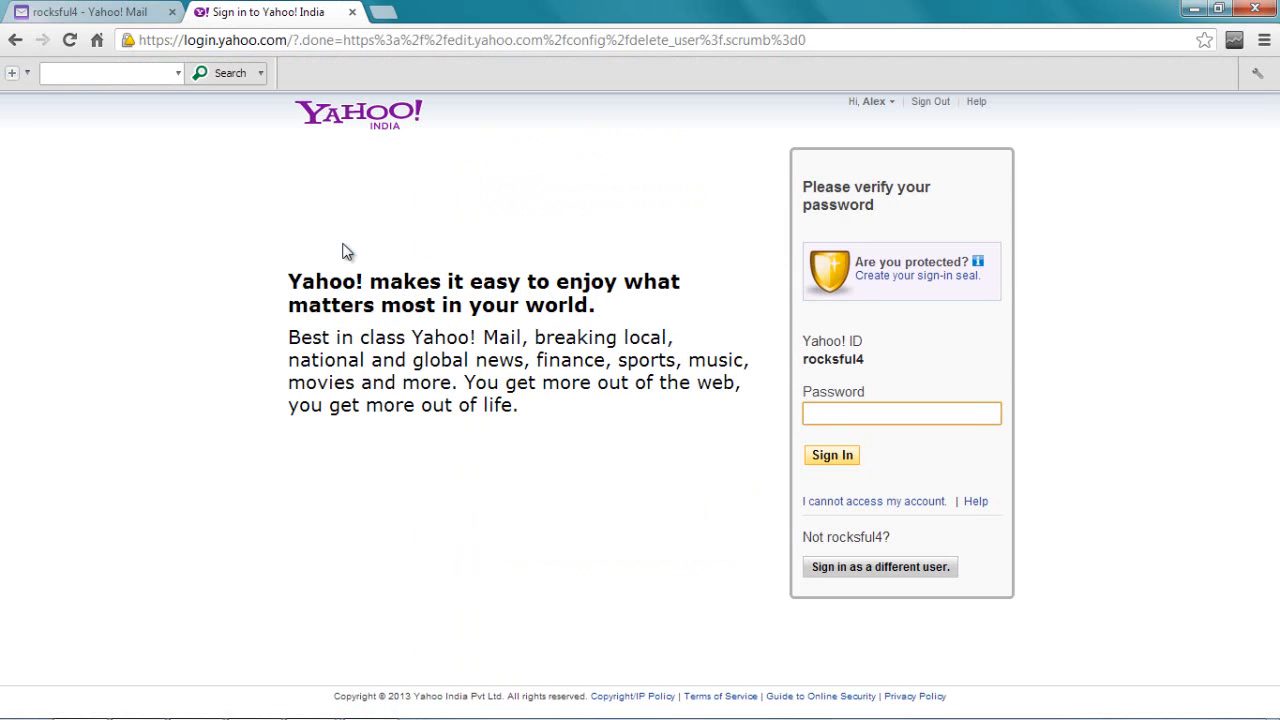
# Step: Enter the account password and sign in to verify identity
pyautogui.write('password')
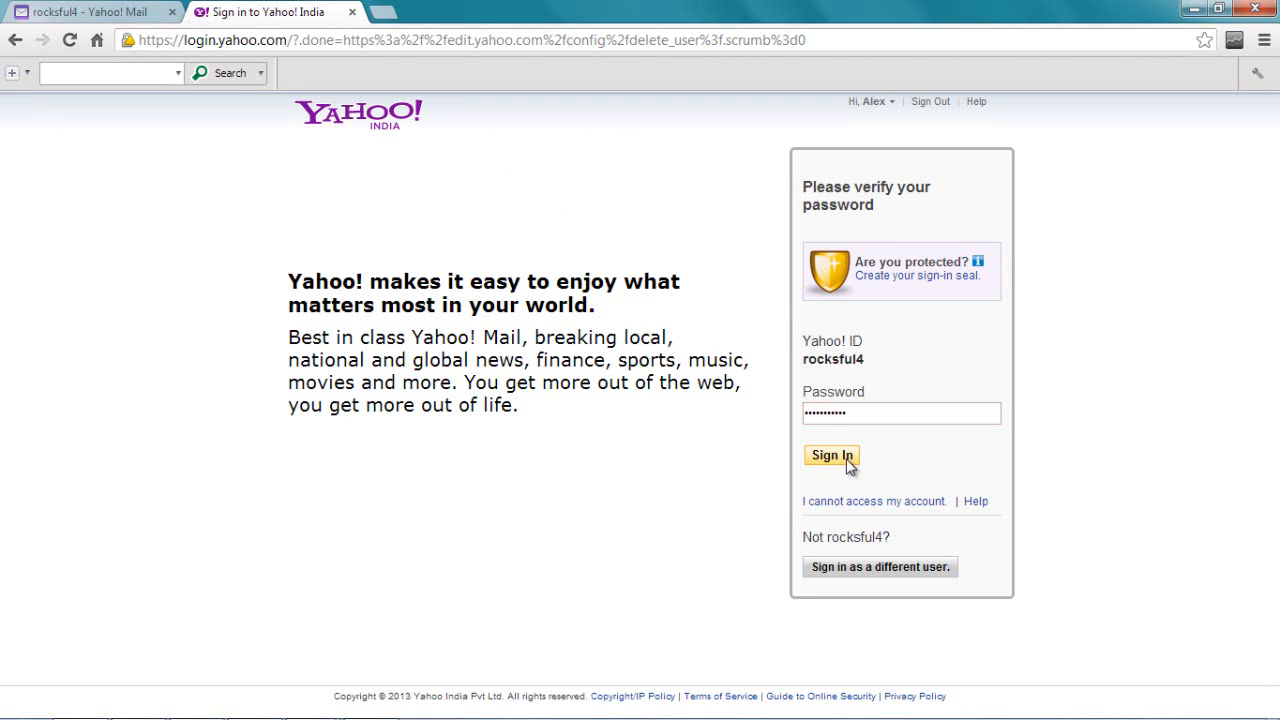
pyautogui.click(832, 456)
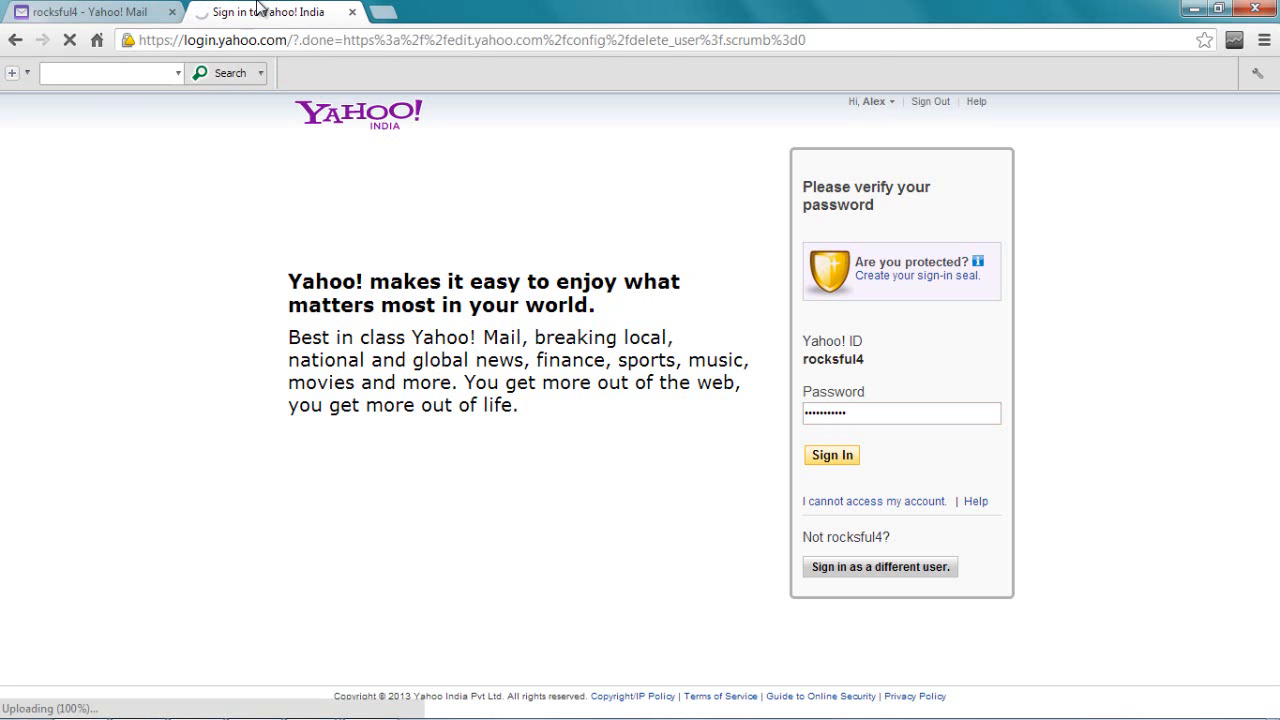
pyautogui.click(832, 456)
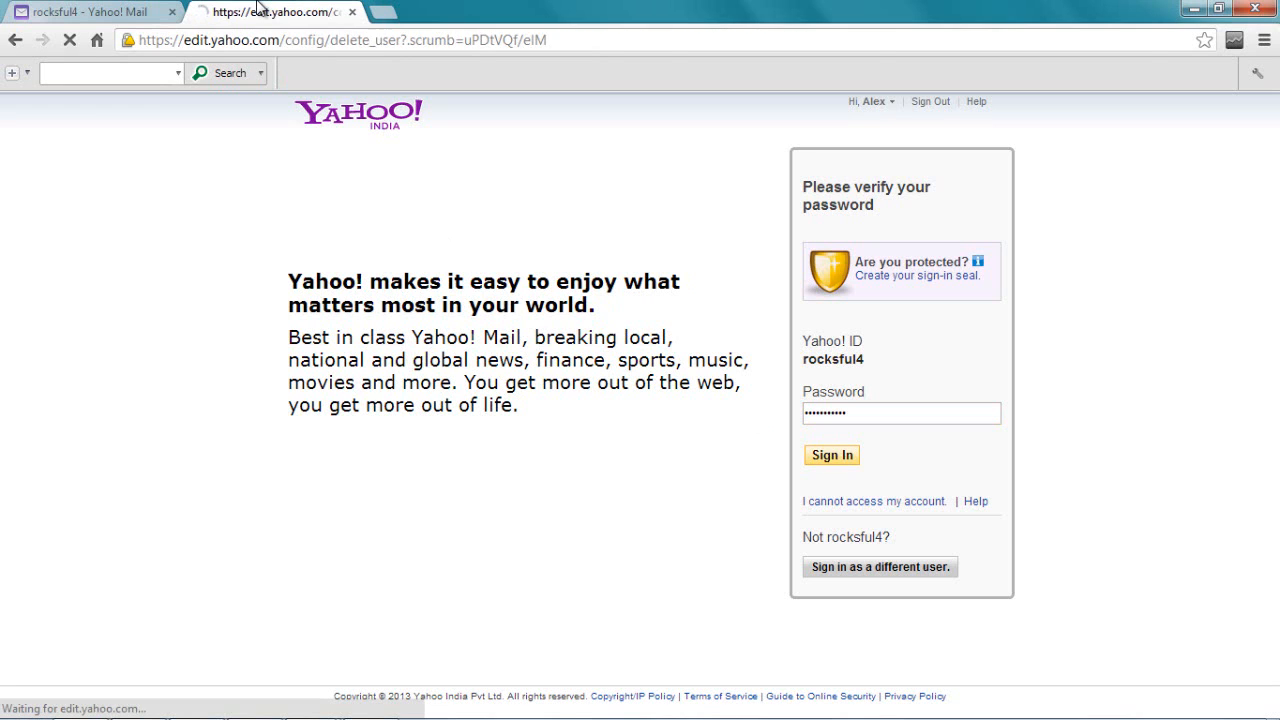
pyautogui.click(832, 456)
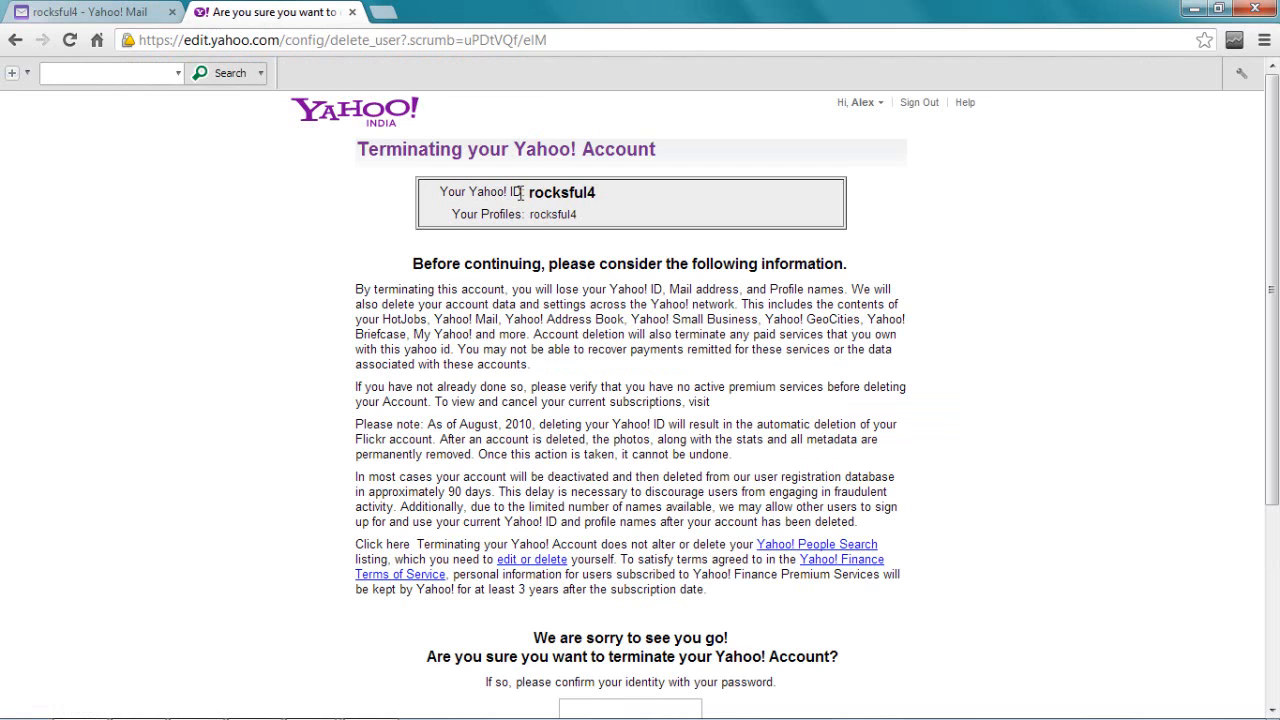
pyautogui.moveTo(492, 232)
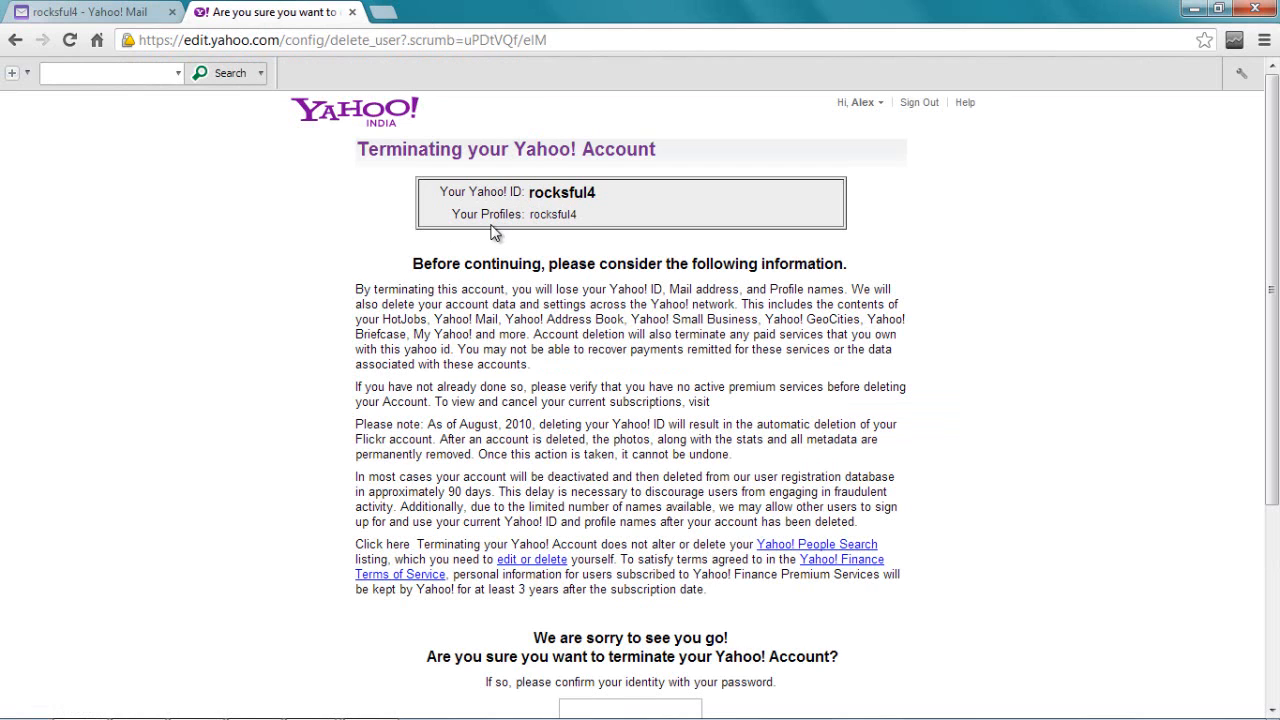
# Step: Scroll the termination page down to its password and visual code confirmation fields
pyautogui.scroll(-3)
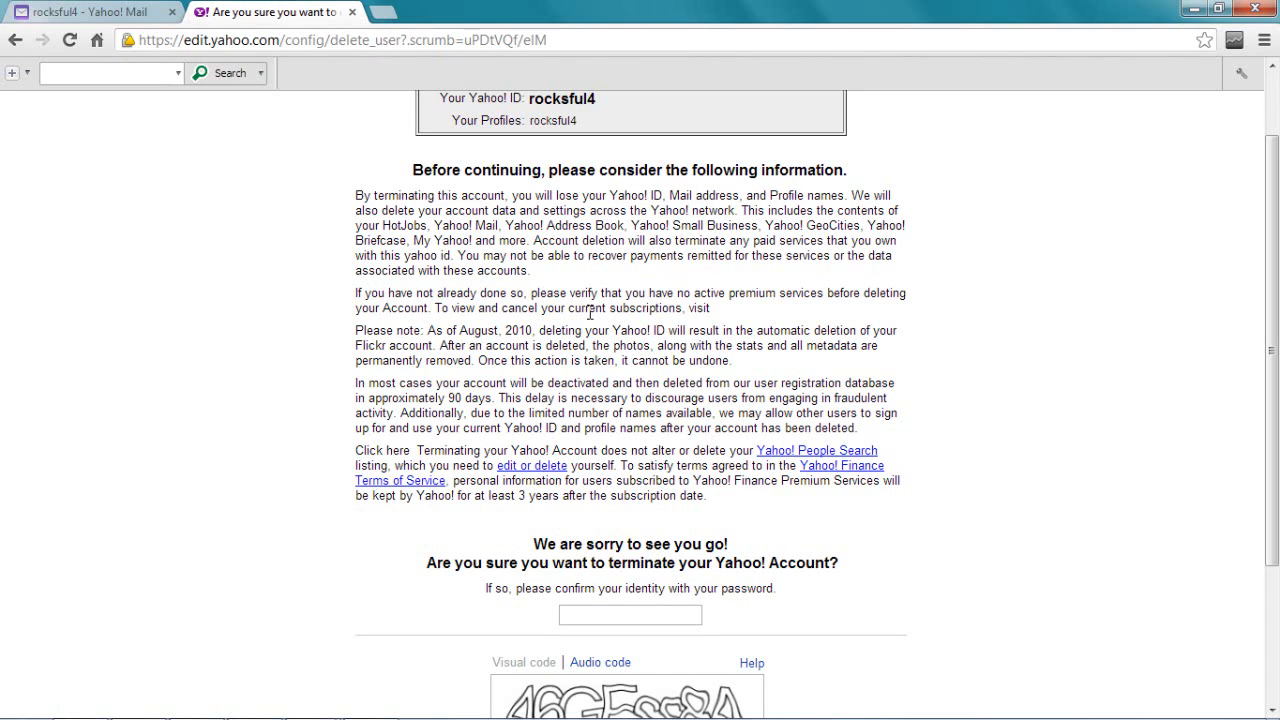
pyautogui.moveTo(632, 396)
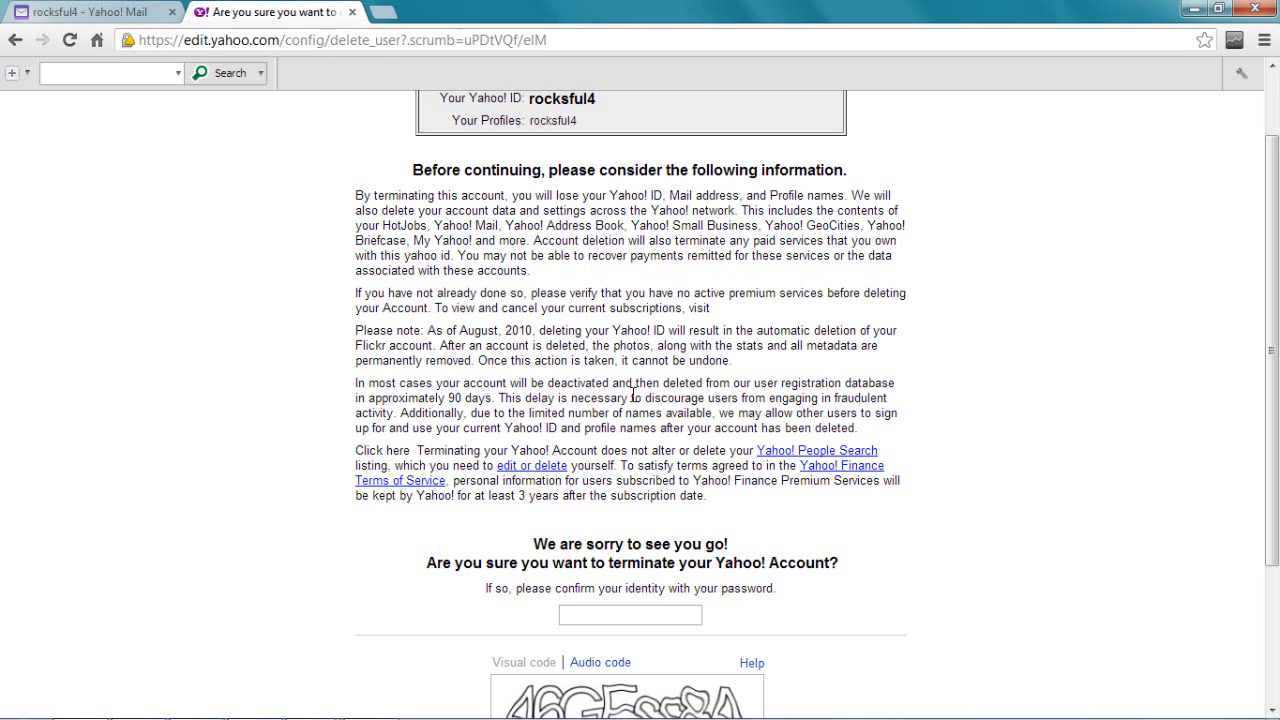
pyautogui.scroll(-3)
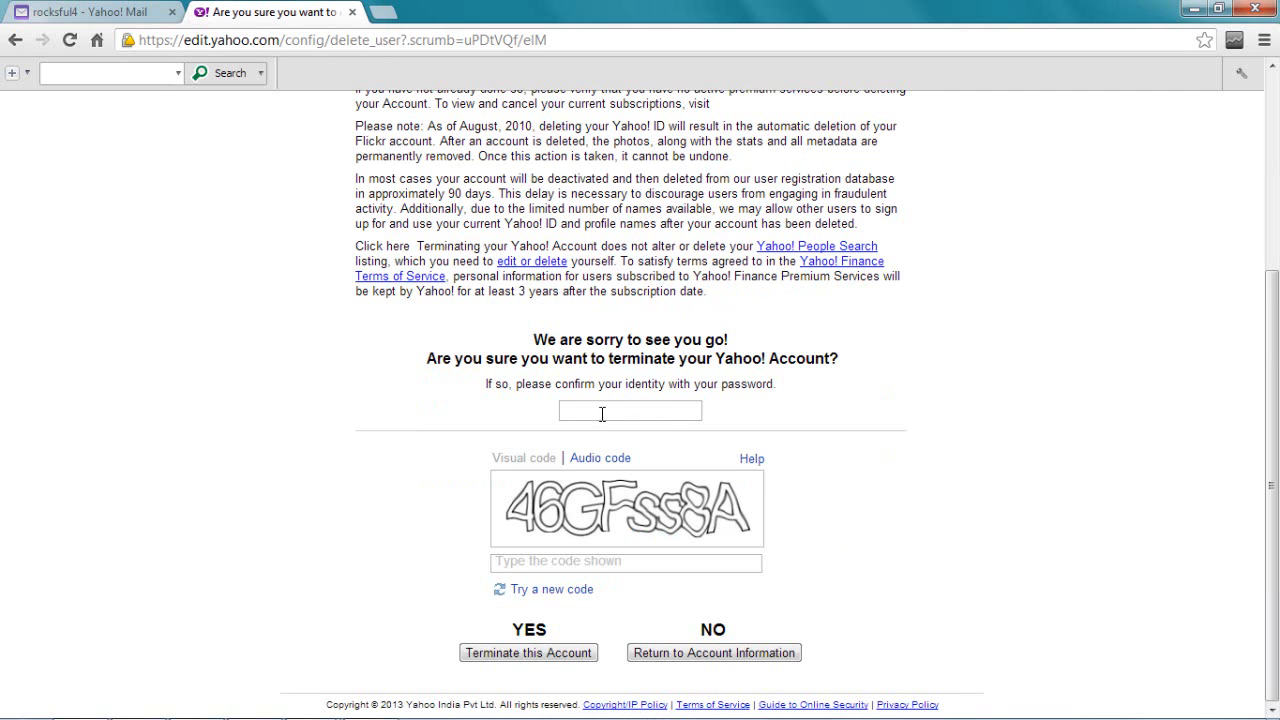
# Step: Enter the password and submit 'Terminate this Account', which returns an invalid password error
pyautogui.click(630, 412)
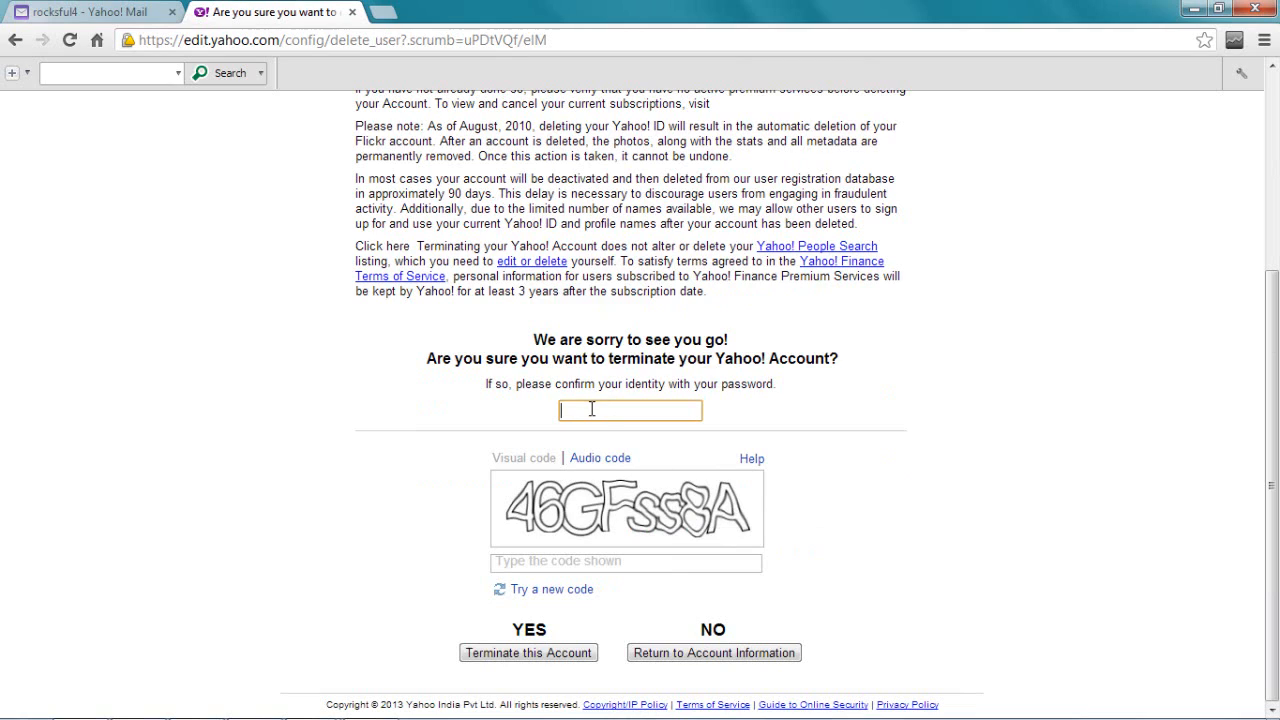
pyautogui.write('•')
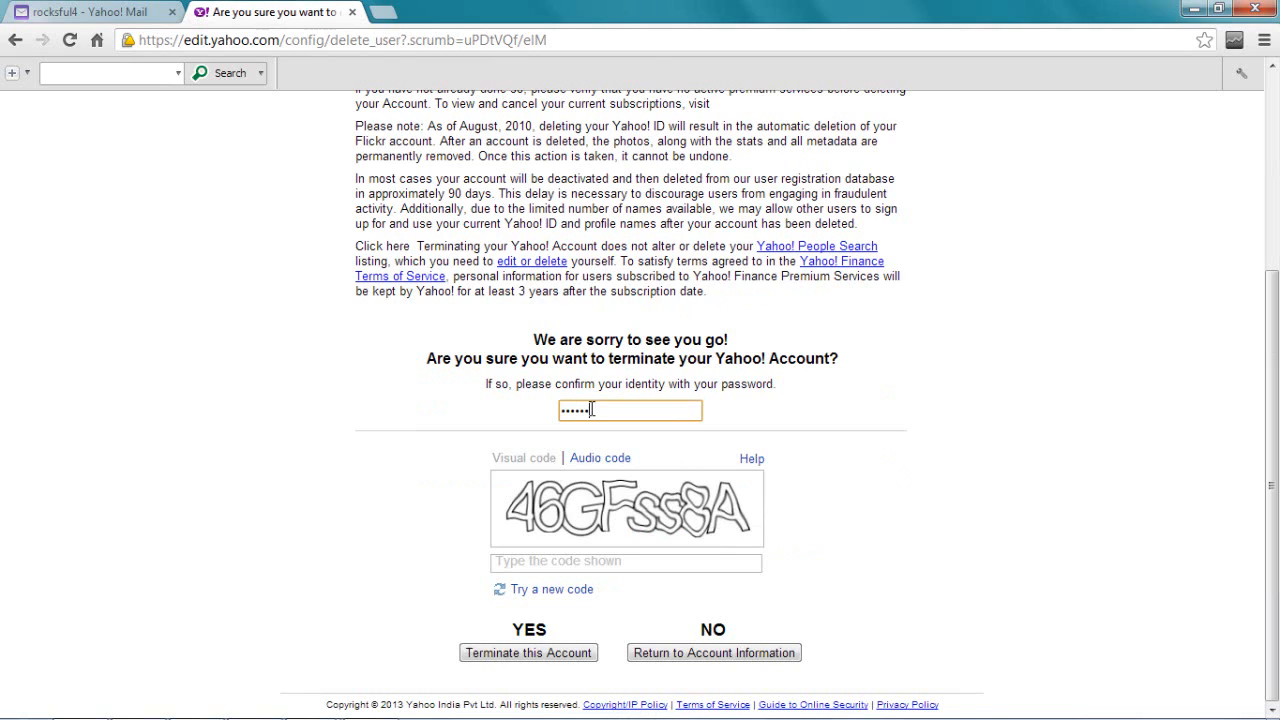
pyautogui.write('•')
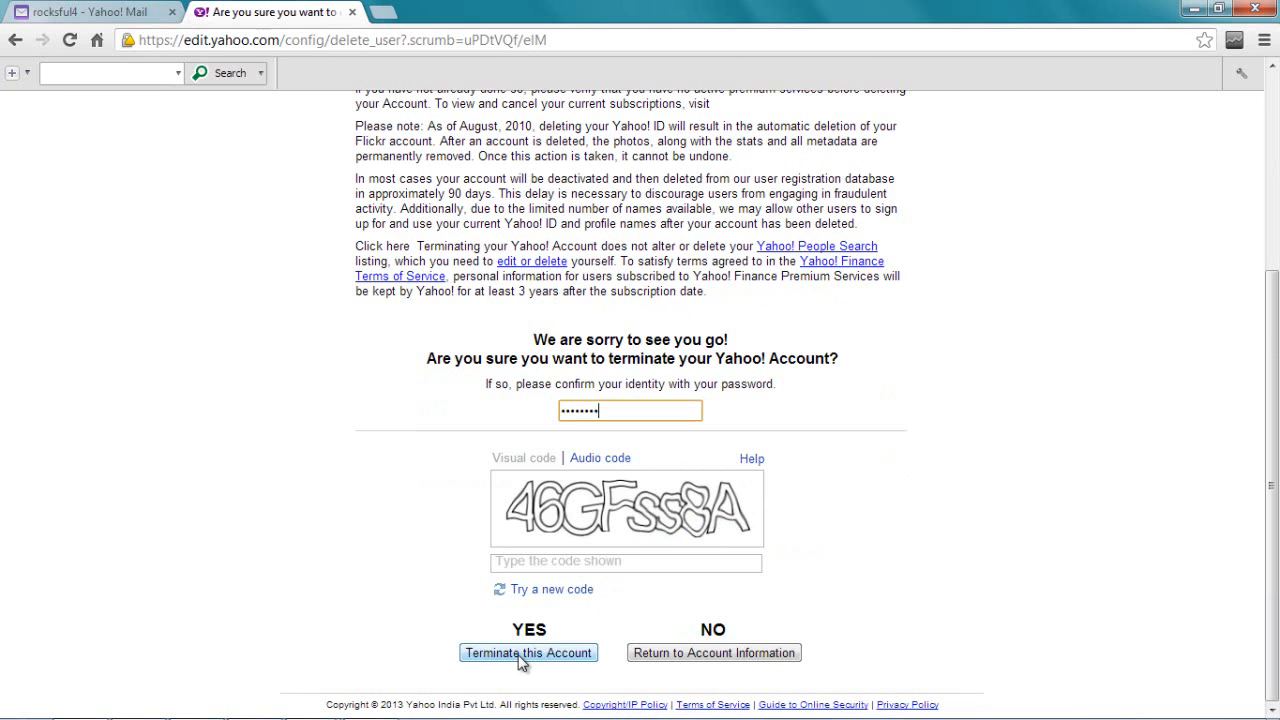
pyautogui.click(528, 652)
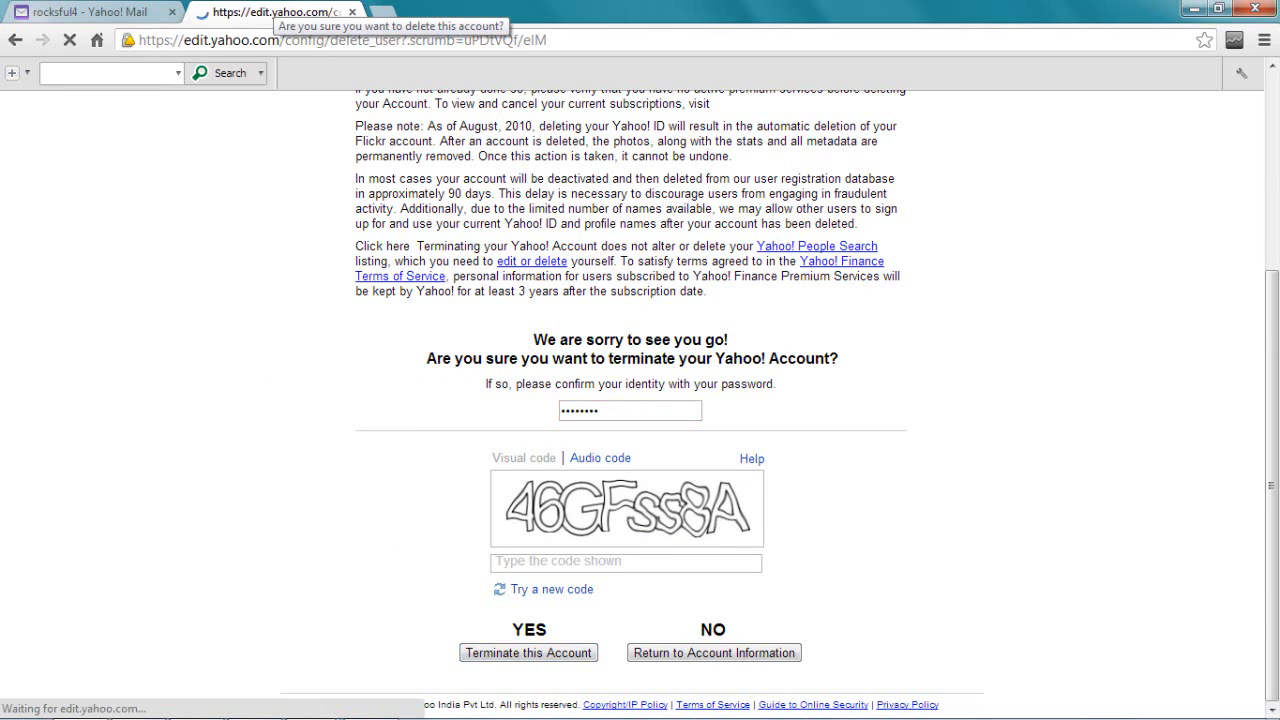
pyautogui.click(528, 652)
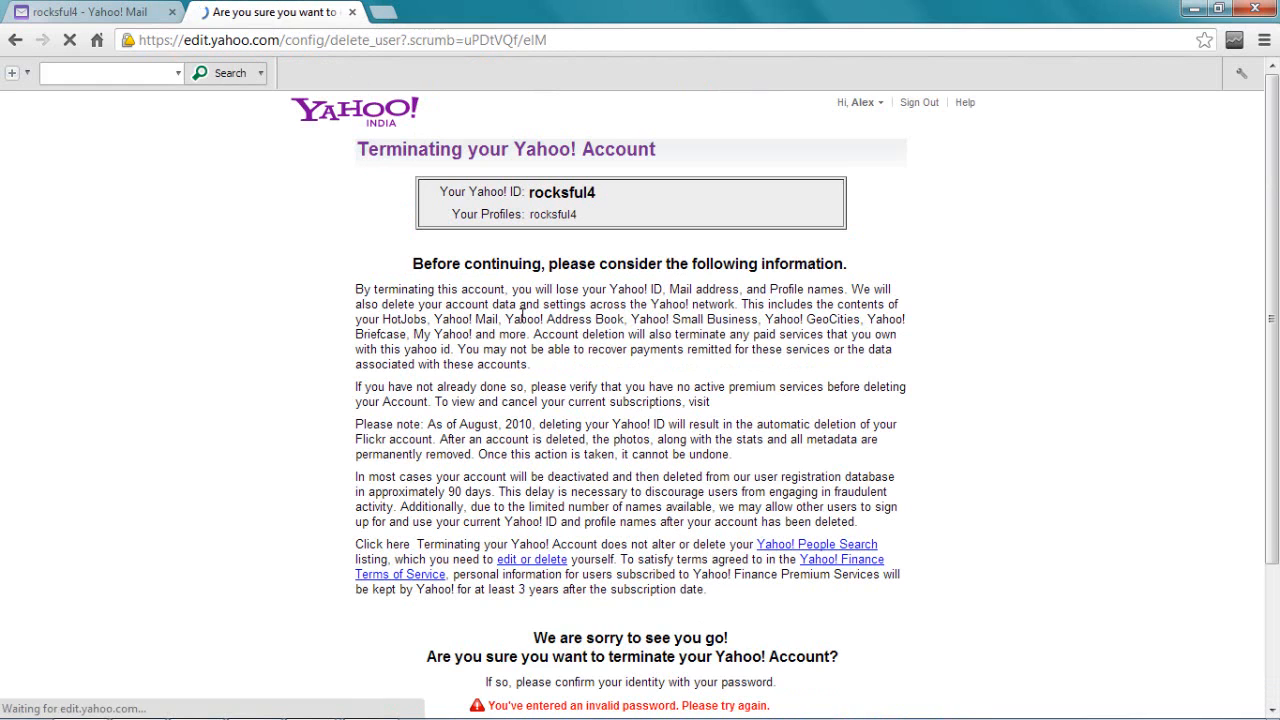
# Step: Re-enter the password with visual code 5prCuW and confirm 'Terminate this Account'
pyautogui.scroll(-3)
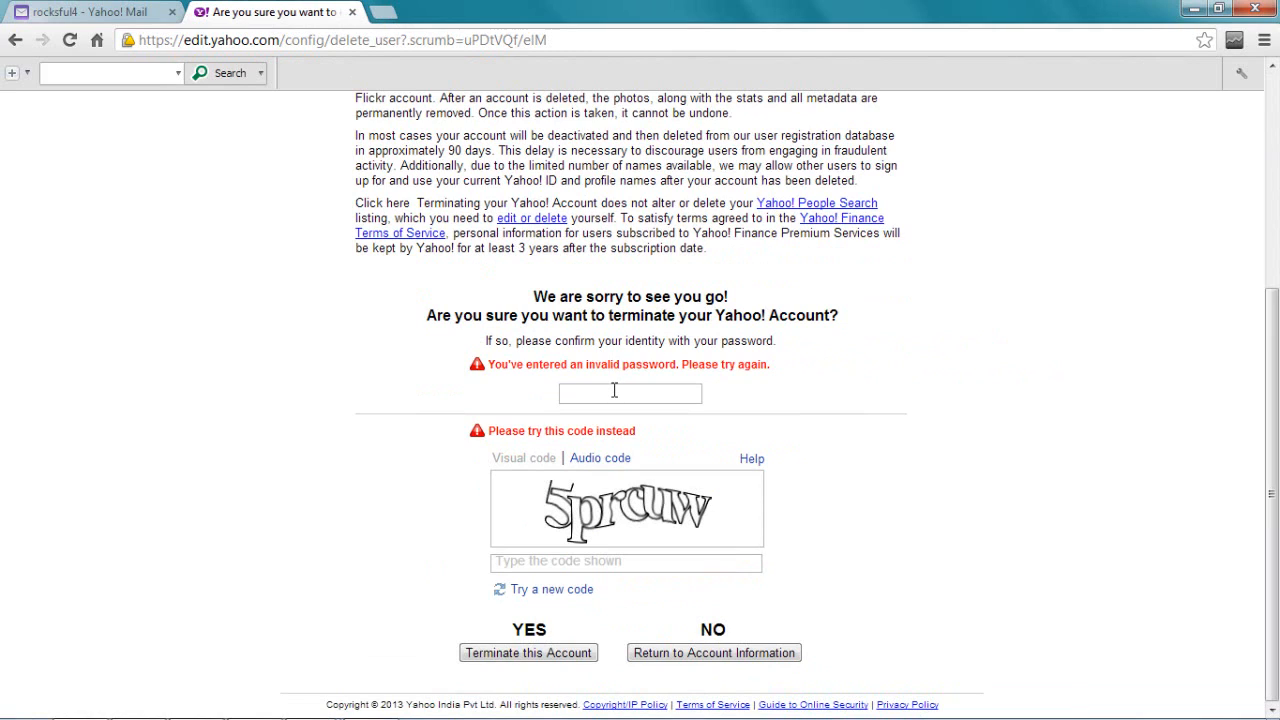
pyautogui.click(630, 392)
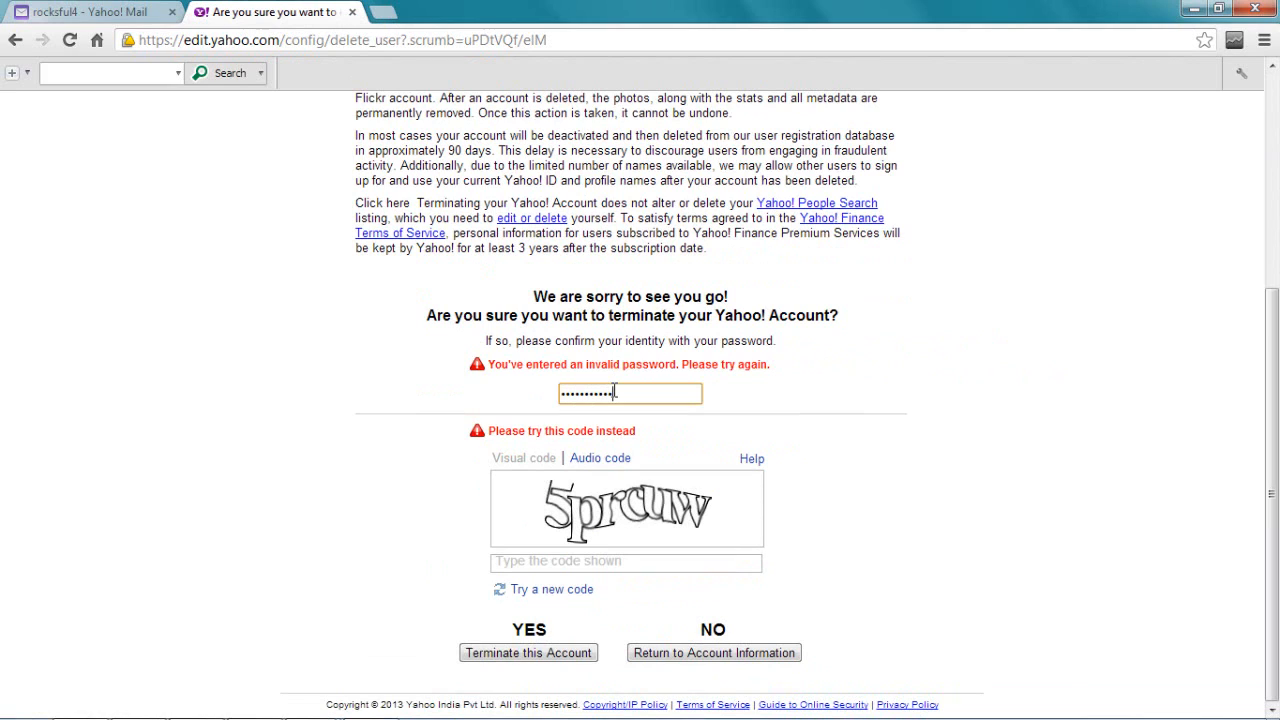
pyautogui.click(626, 560)
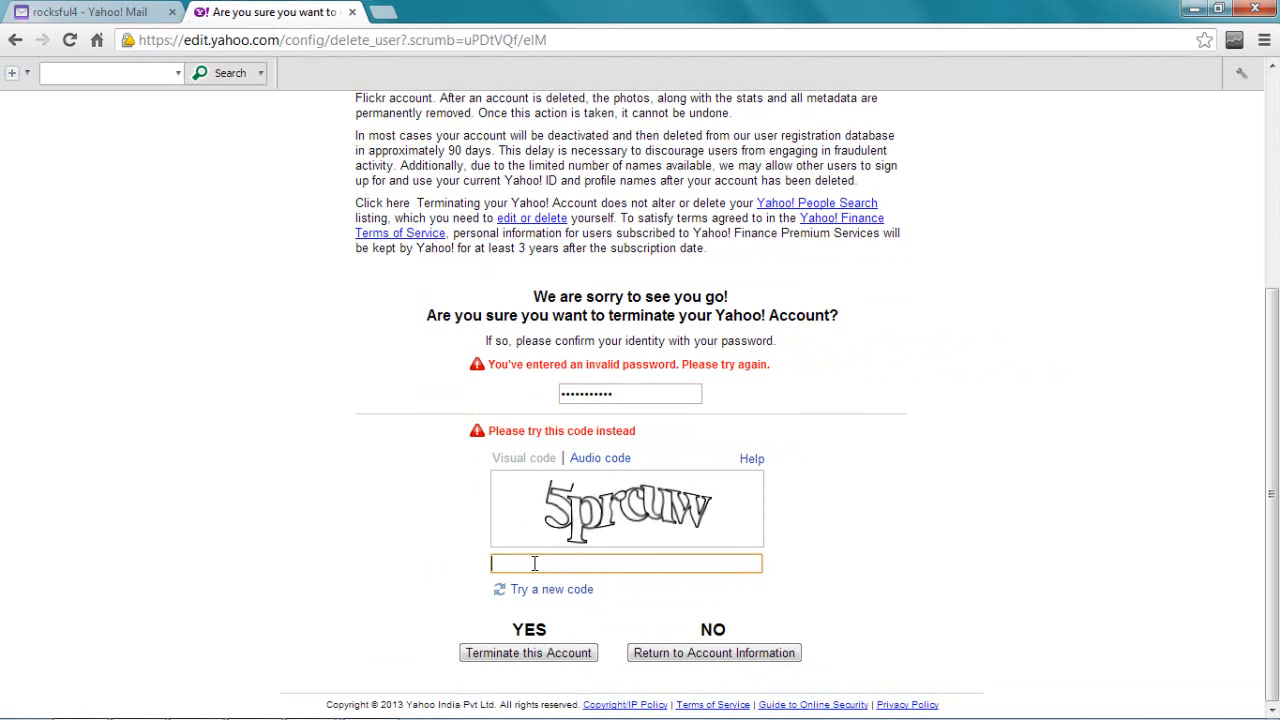
pyautogui.write('5')
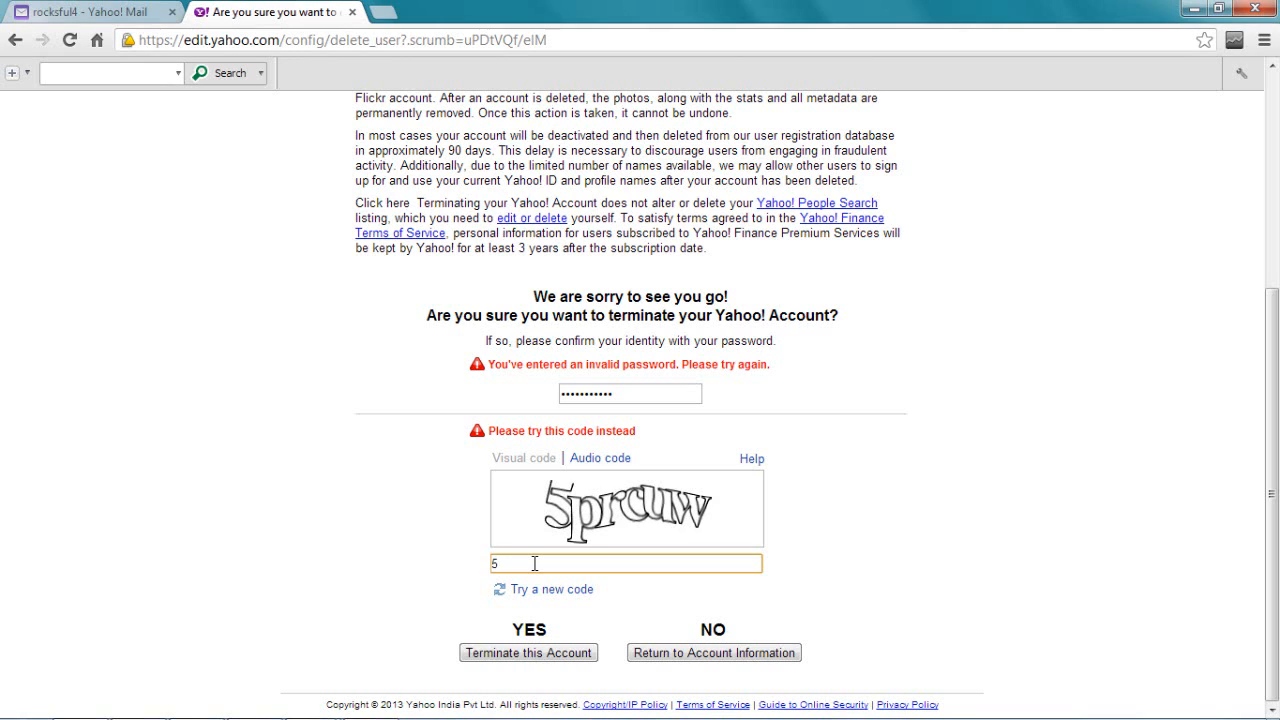
pyautogui.write('pr')
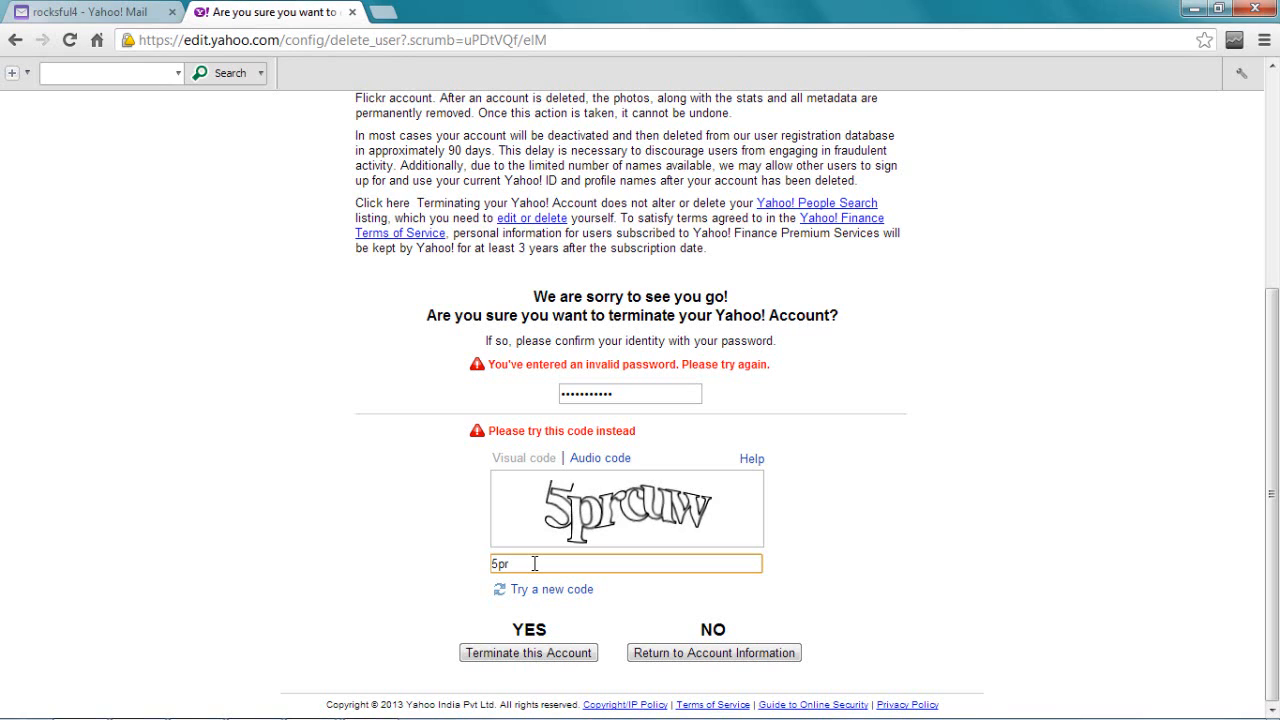
pyautogui.write('Cu')
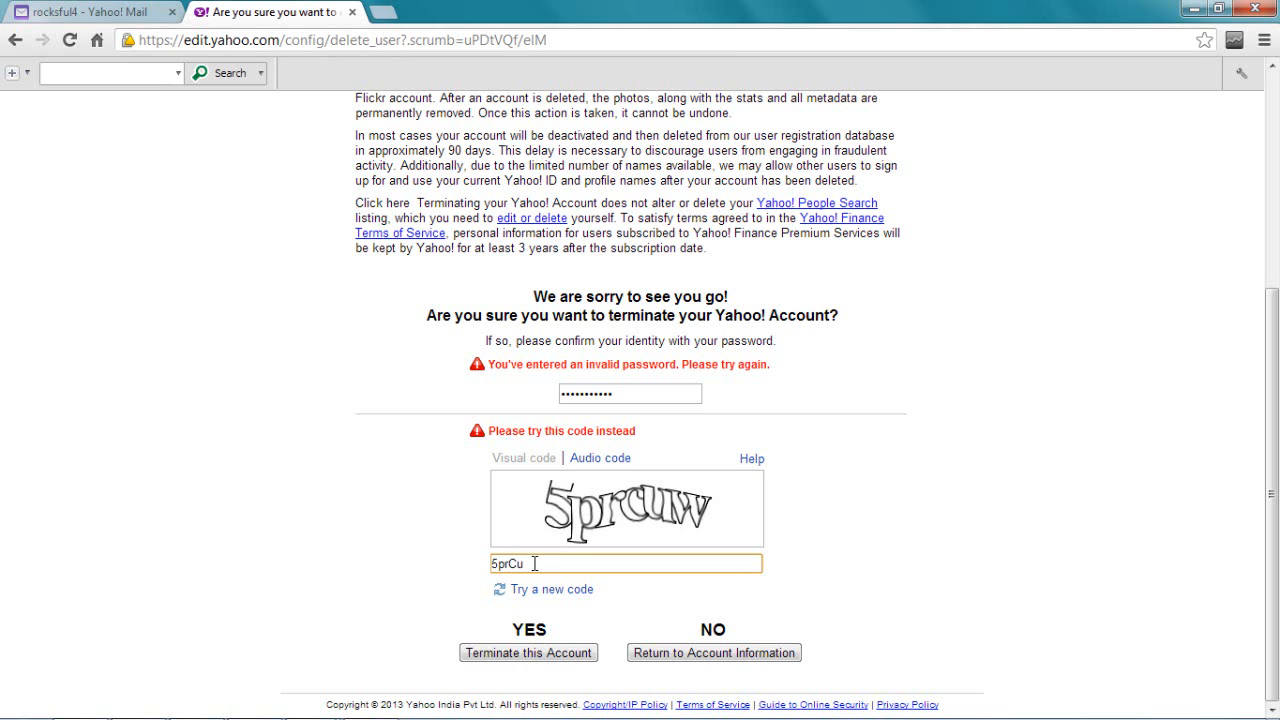
pyautogui.write('W')
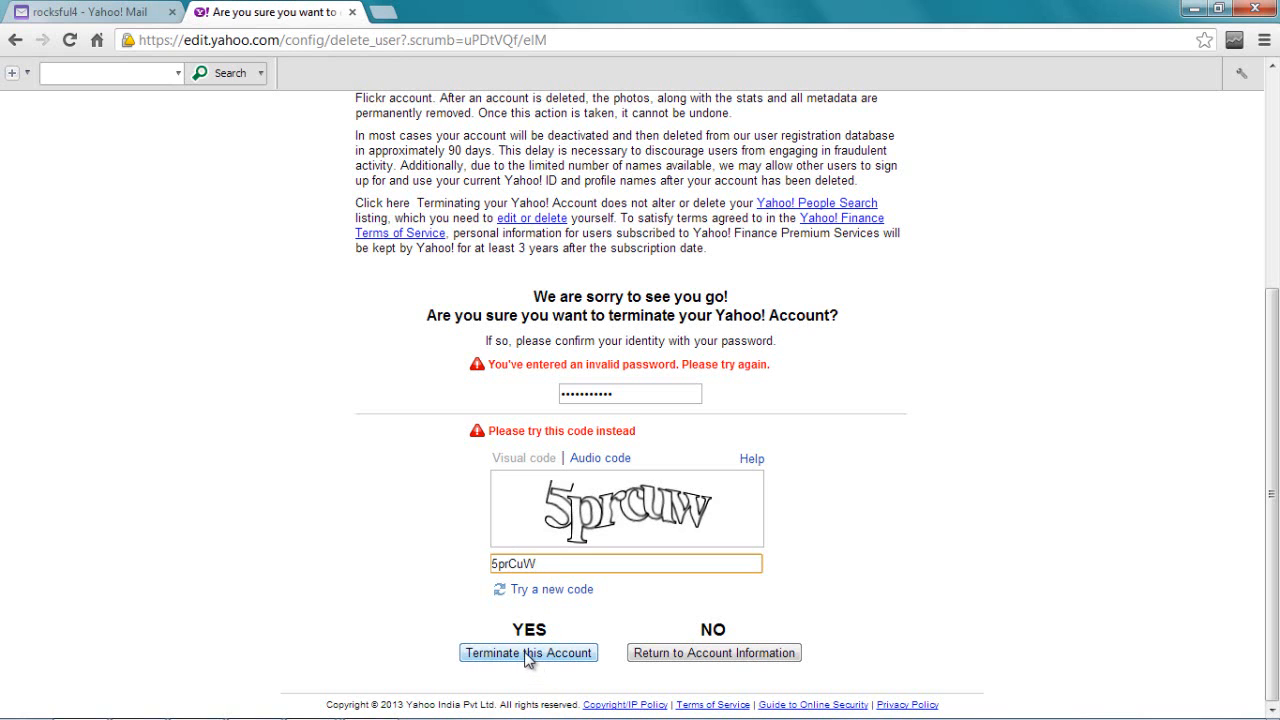
pyautogui.click(528, 652)
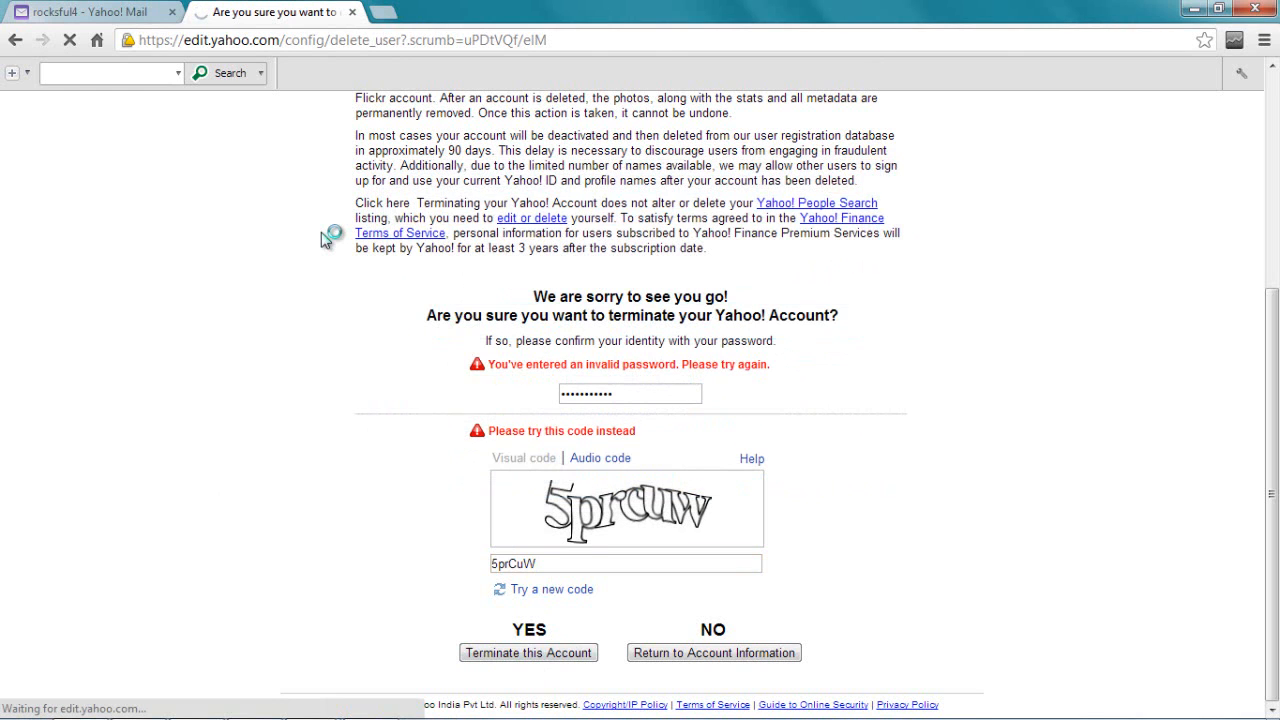
pyautogui.click(528, 652)
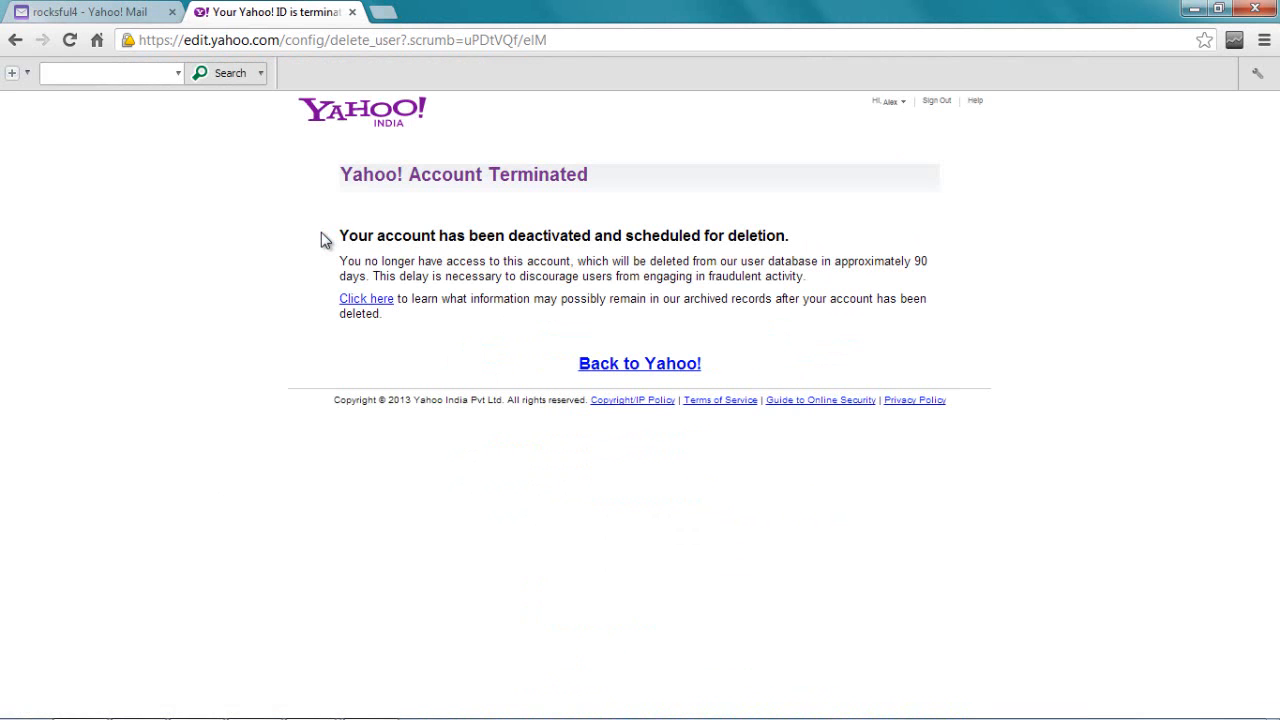